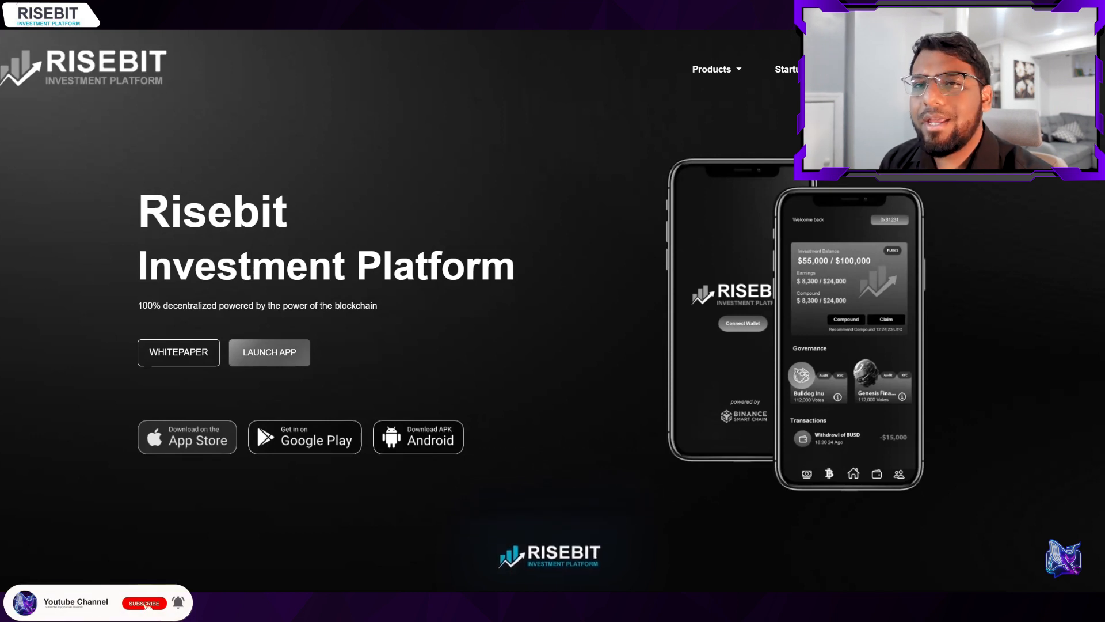
Open the Risebit GitBook docs at 'What is Risebit?' and scroll through the introduction
left_click(144, 603)
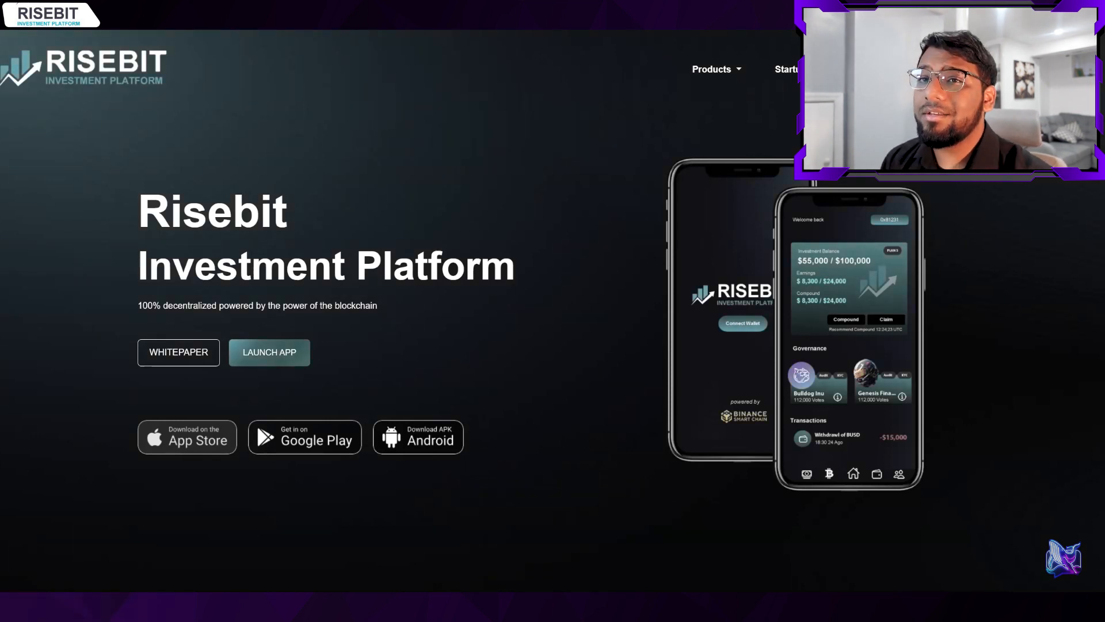
left_click(178, 351)
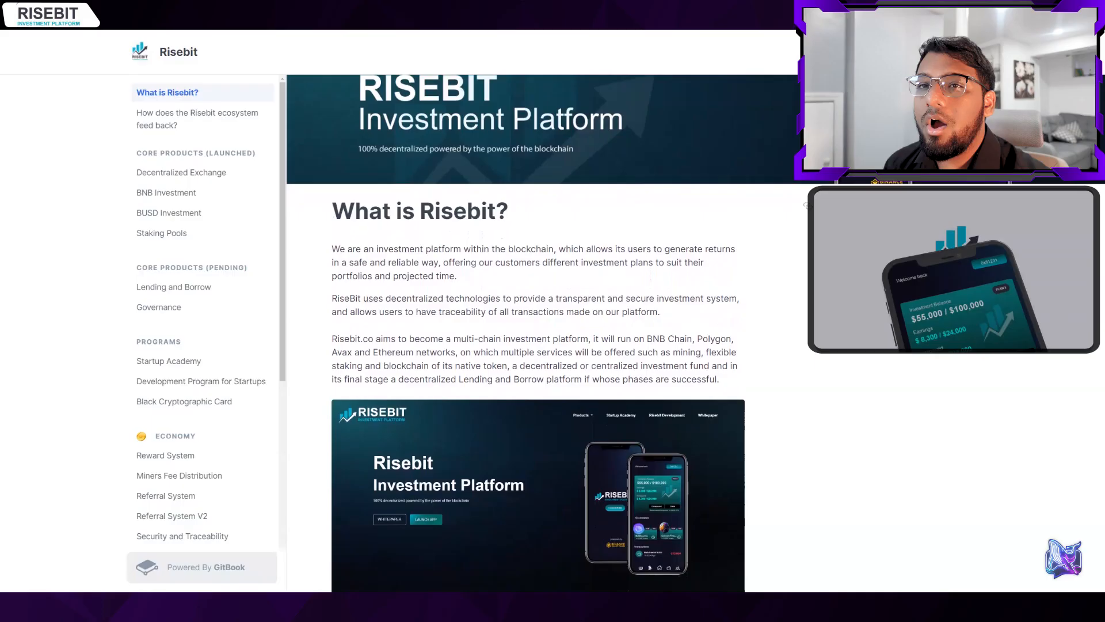
scroll("down", 3)
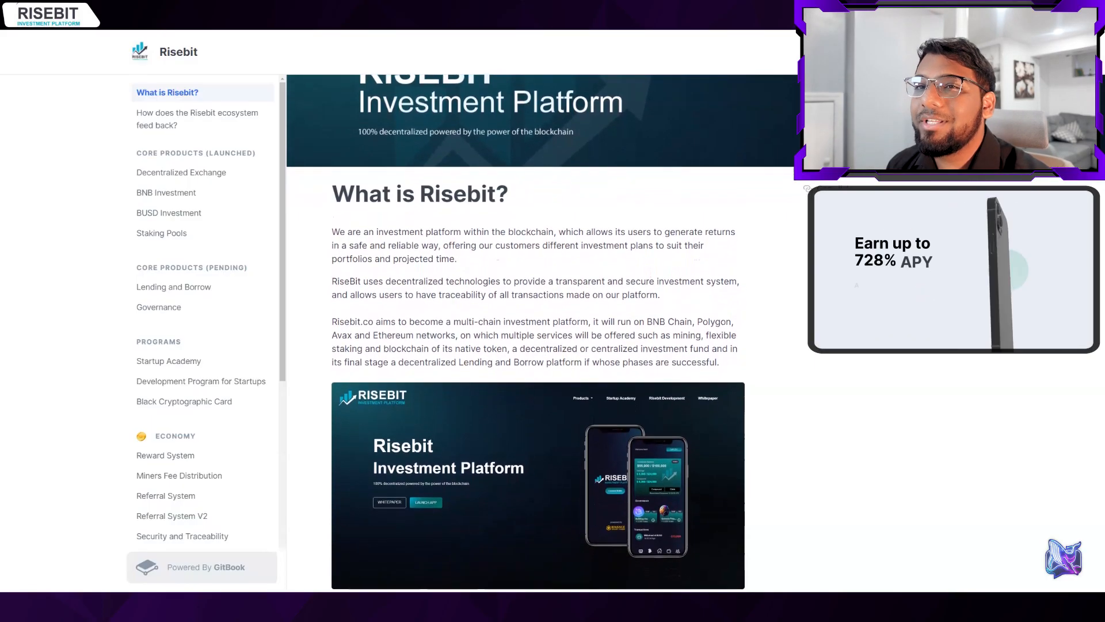
scroll("down", 3)
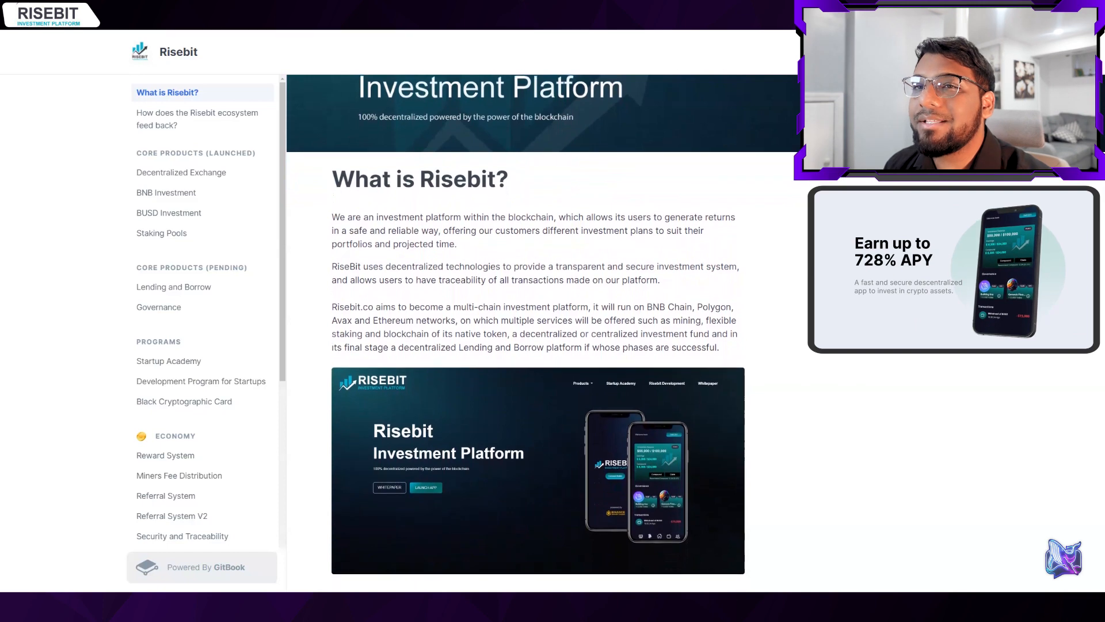
scroll("down", 3)
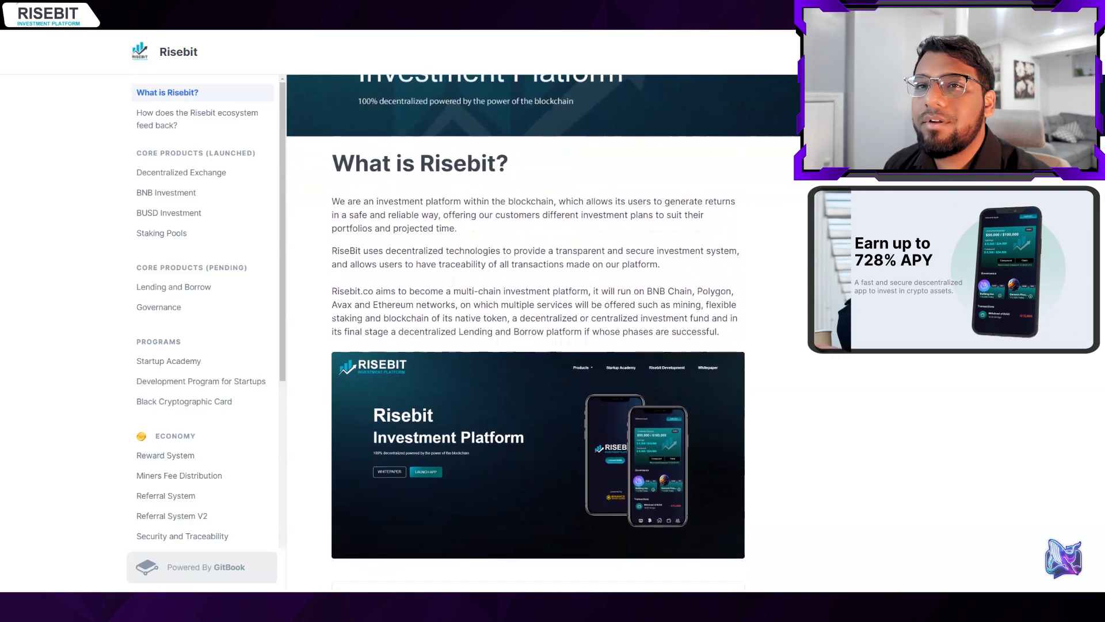
scroll("down", 3)
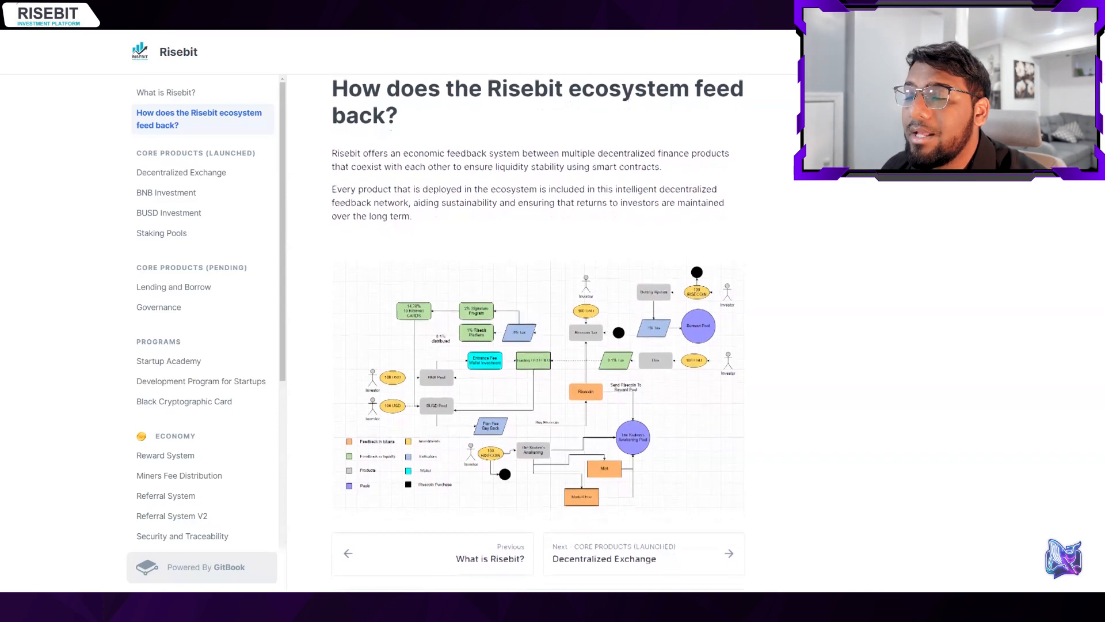
Scroll down to the Risebit ecosystem feedback-system flow diagram
scroll("down", 3)
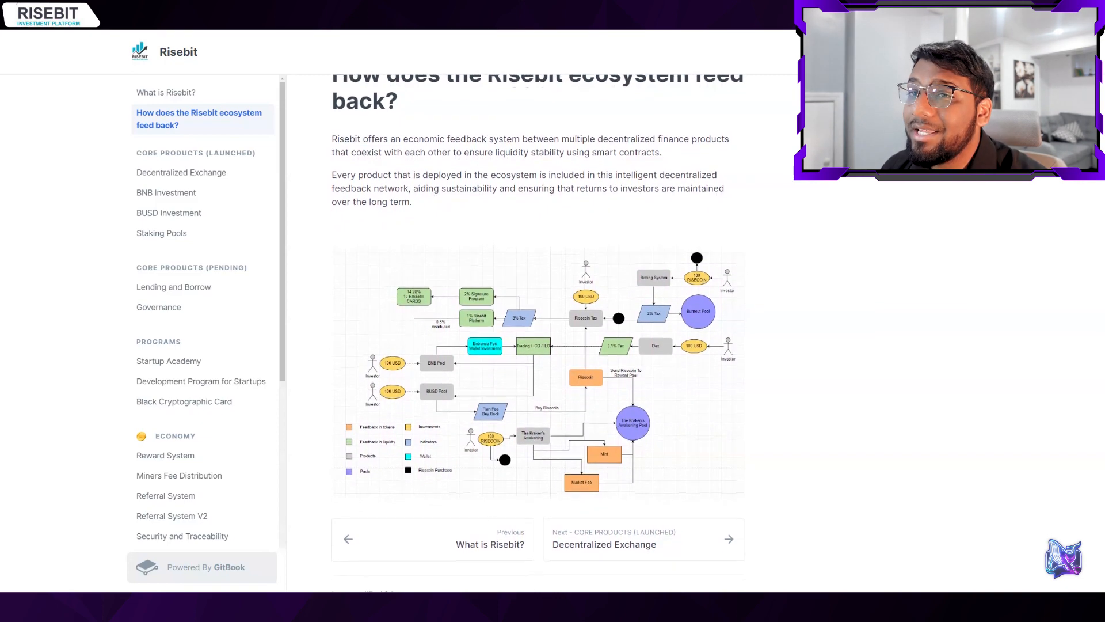
scroll("down", 3)
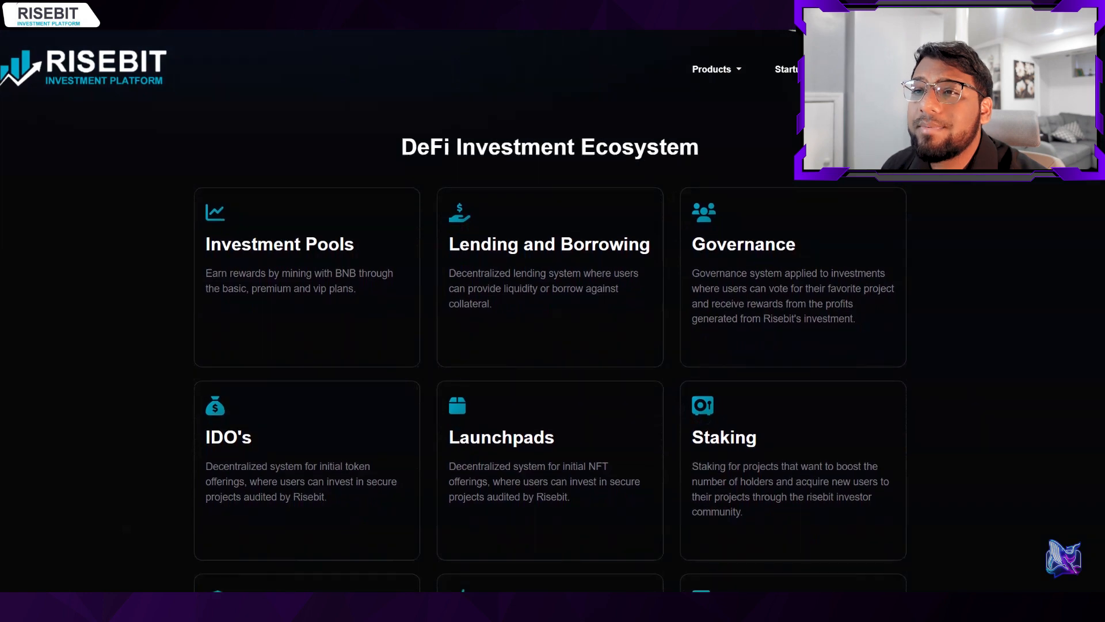
Scroll the Risebit website down to the DeFi Investment Ecosystem product cards
scroll("down", 3)
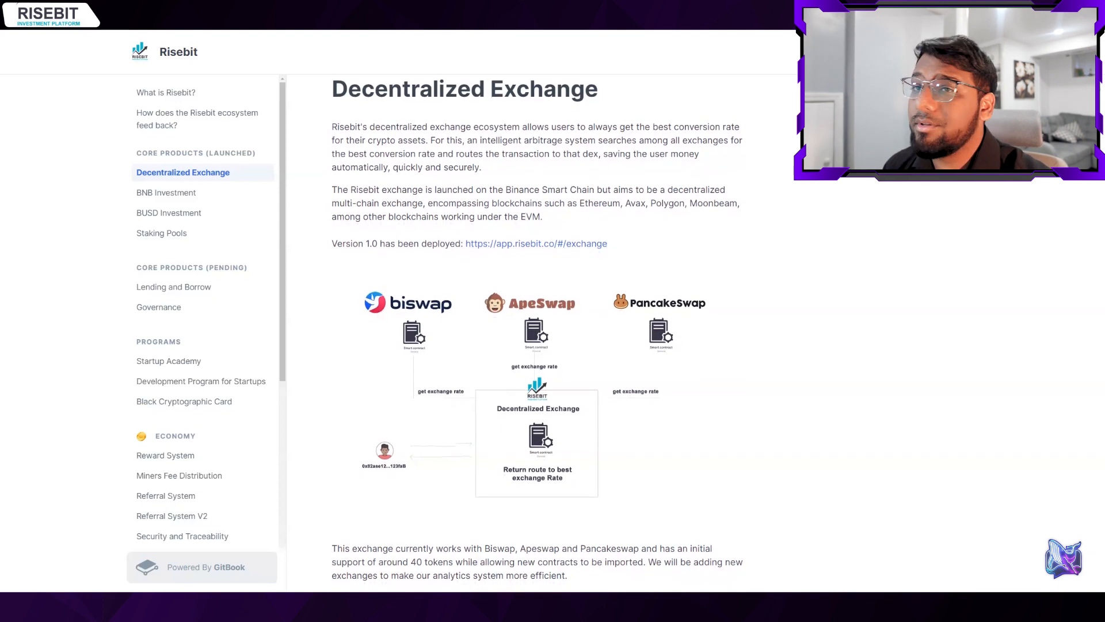
Read through the Decentralized Exchange page on Biswap, ApeSwap and PancakeSwap routing
scroll("down", 3)
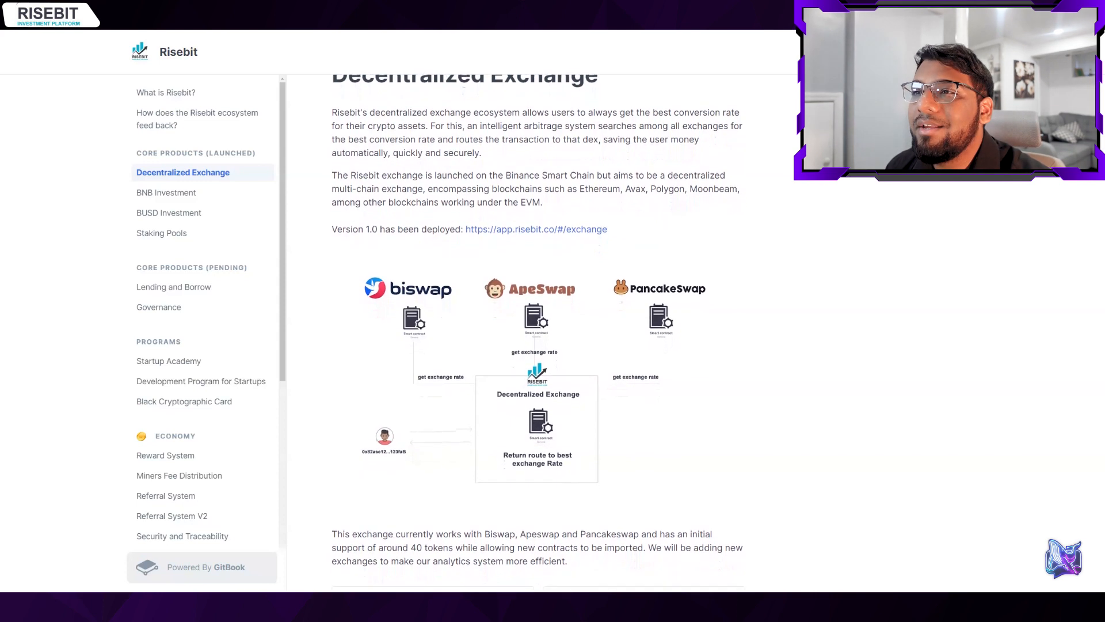
scroll("down", 3)
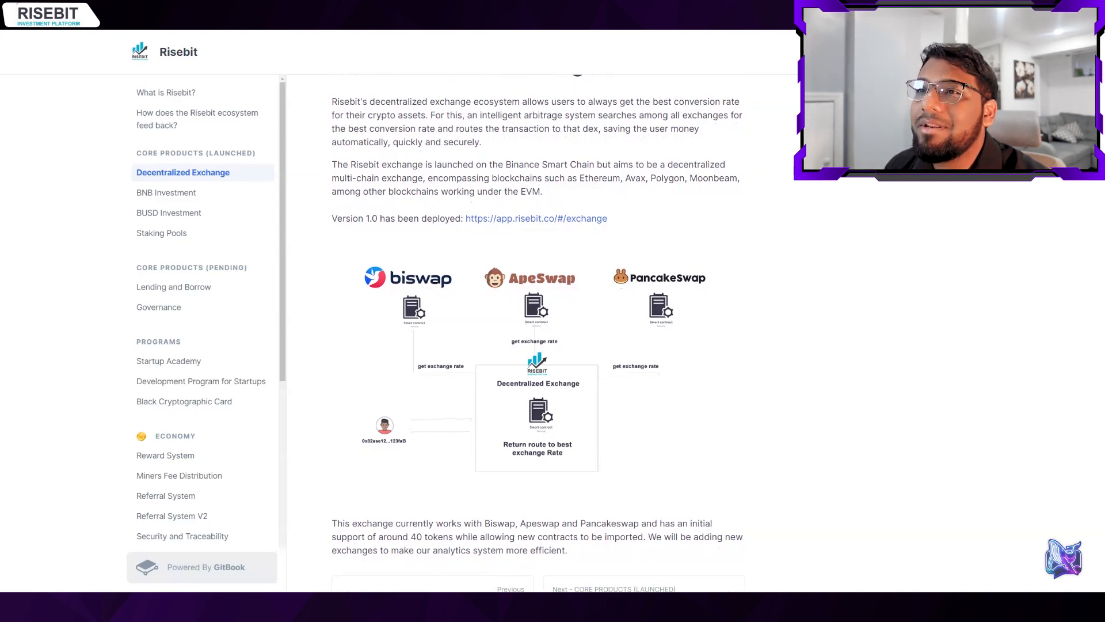
scroll("down", 3)
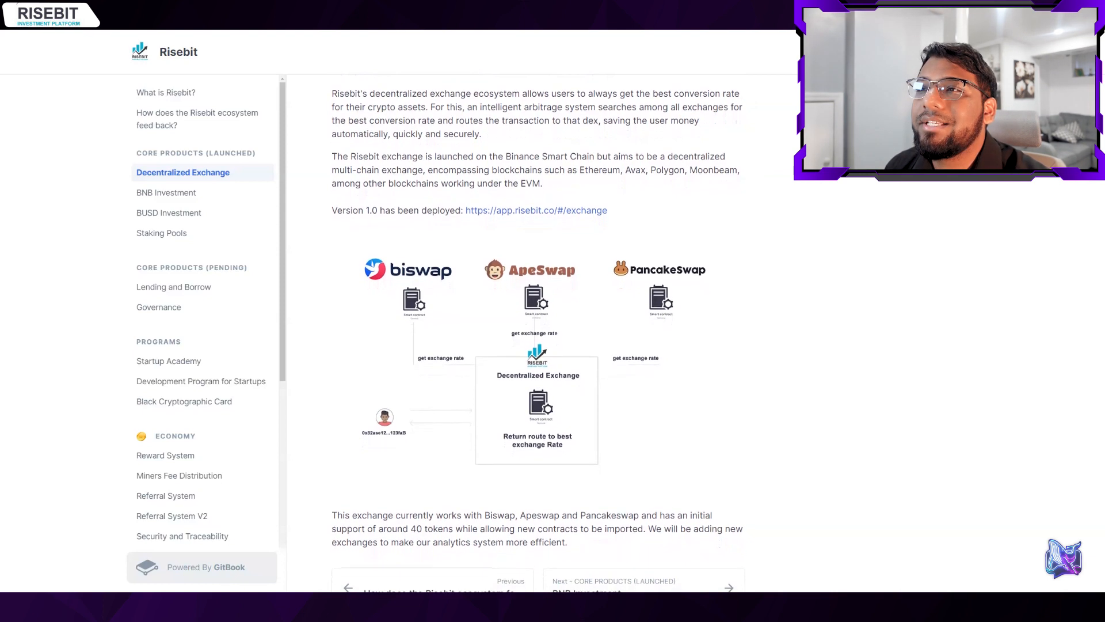
scroll("down", 3)
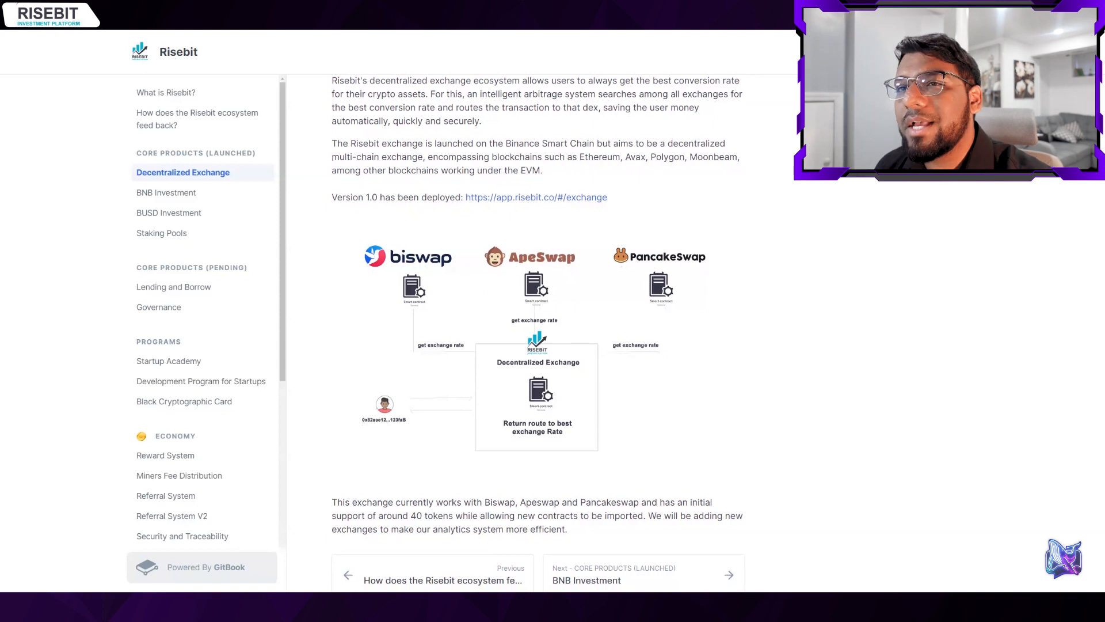
left_click(169, 212)
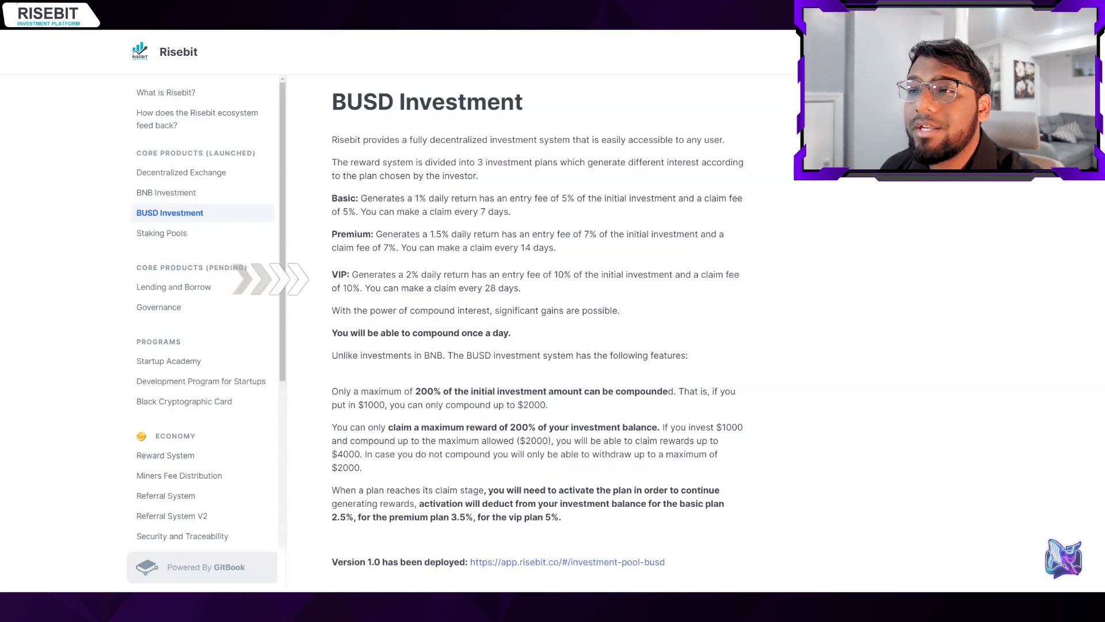
Scroll through the BUSD Investment info boxes on Basic, Premium and VIP plans
scroll("up", 3)
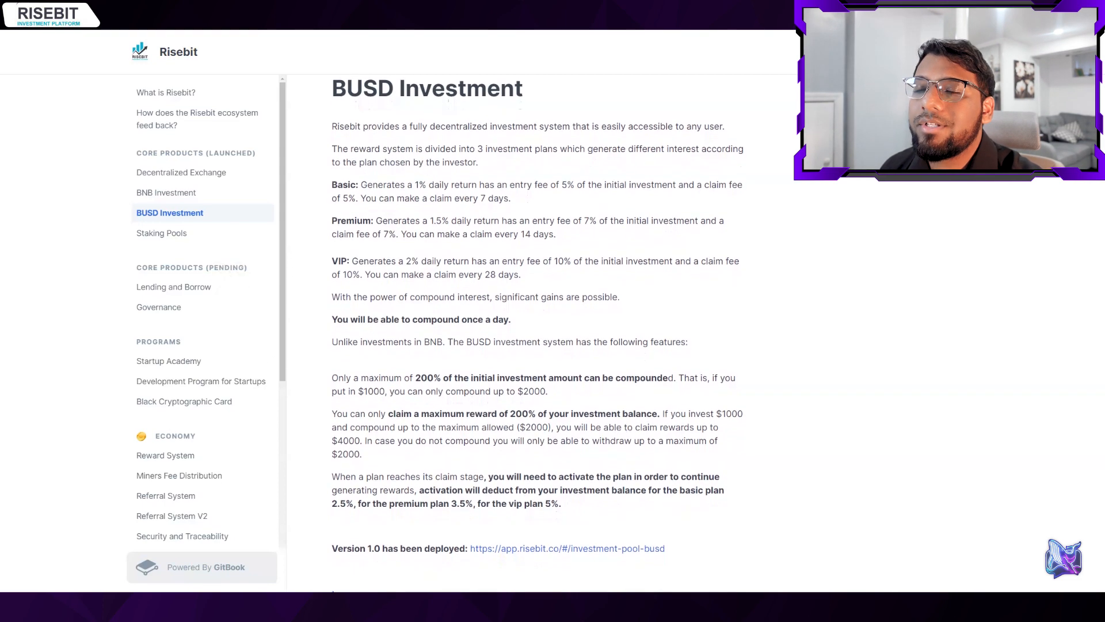
scroll("down", 3)
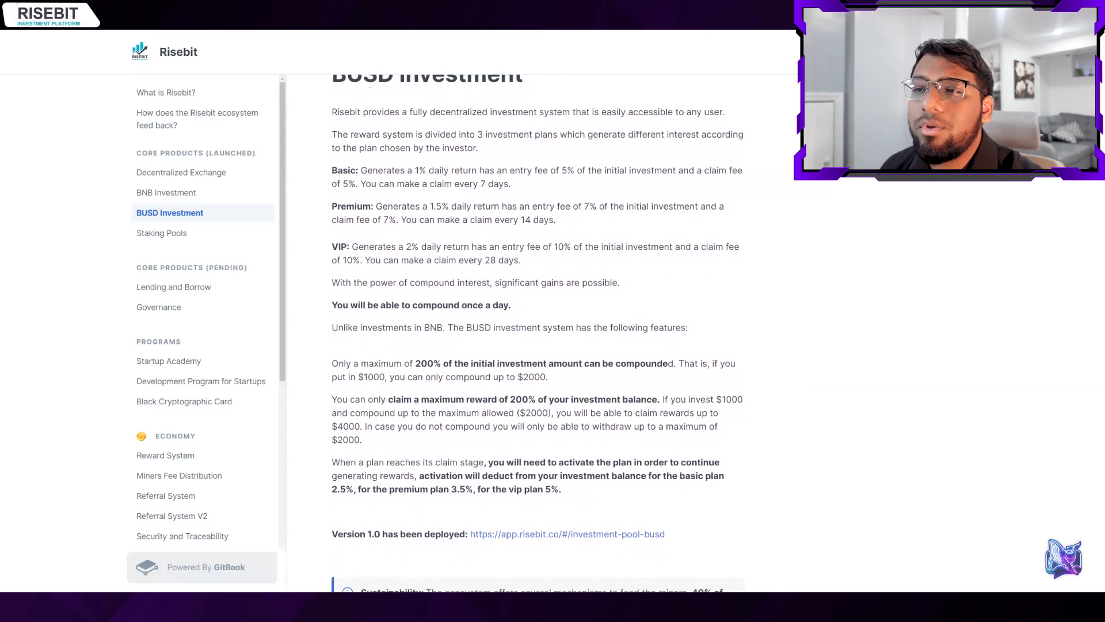
scroll("down", 3)
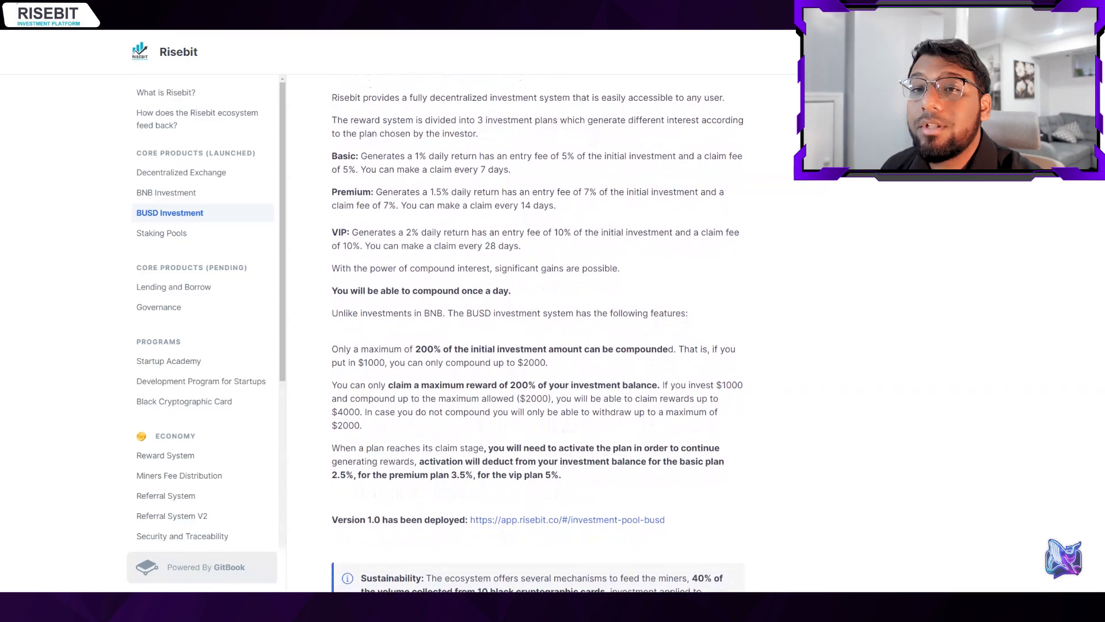
scroll("up", 3)
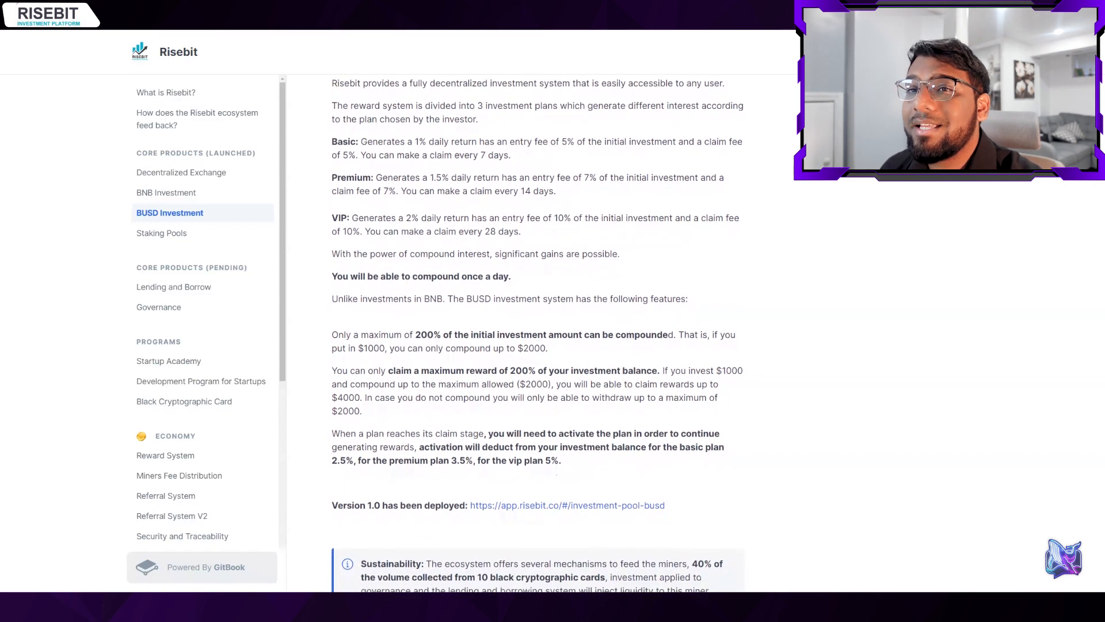
scroll("down", 3)
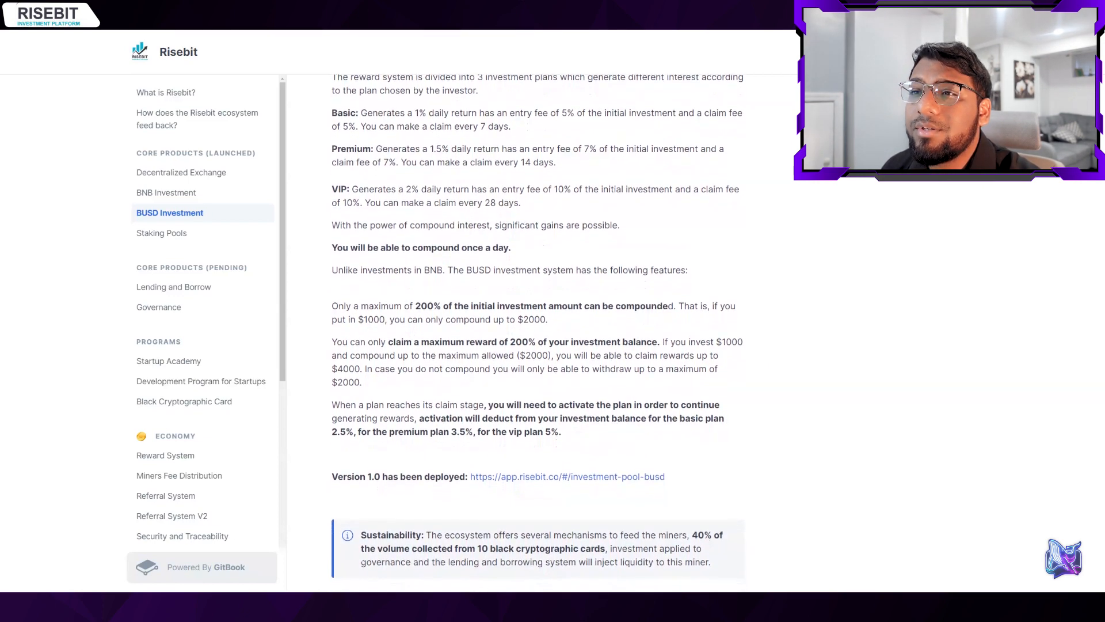
scroll("down", 3)
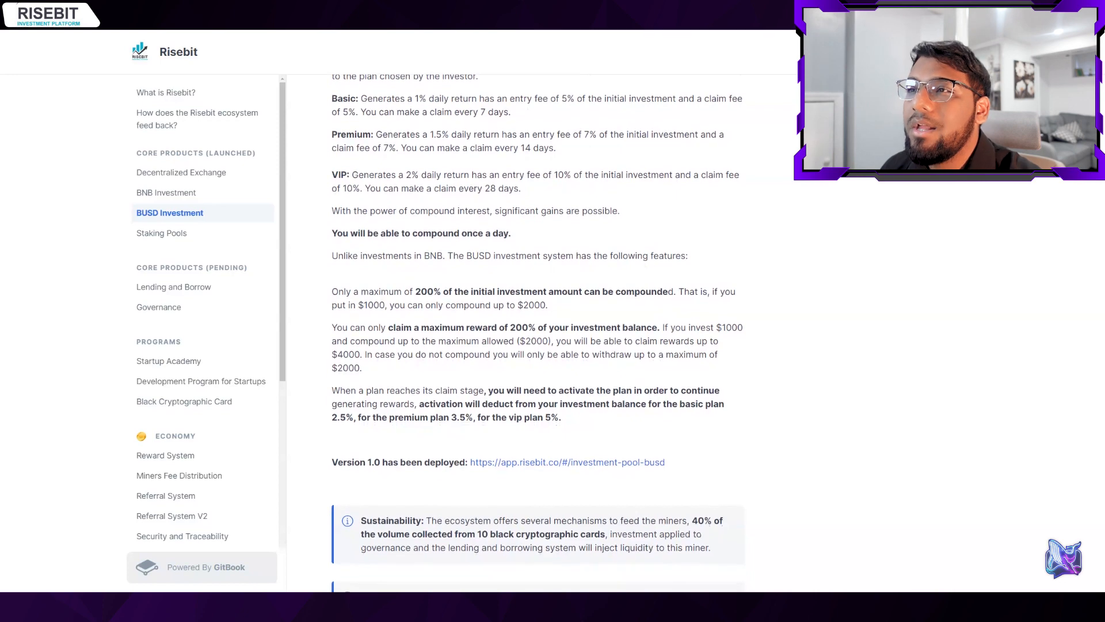
scroll("down", 3)
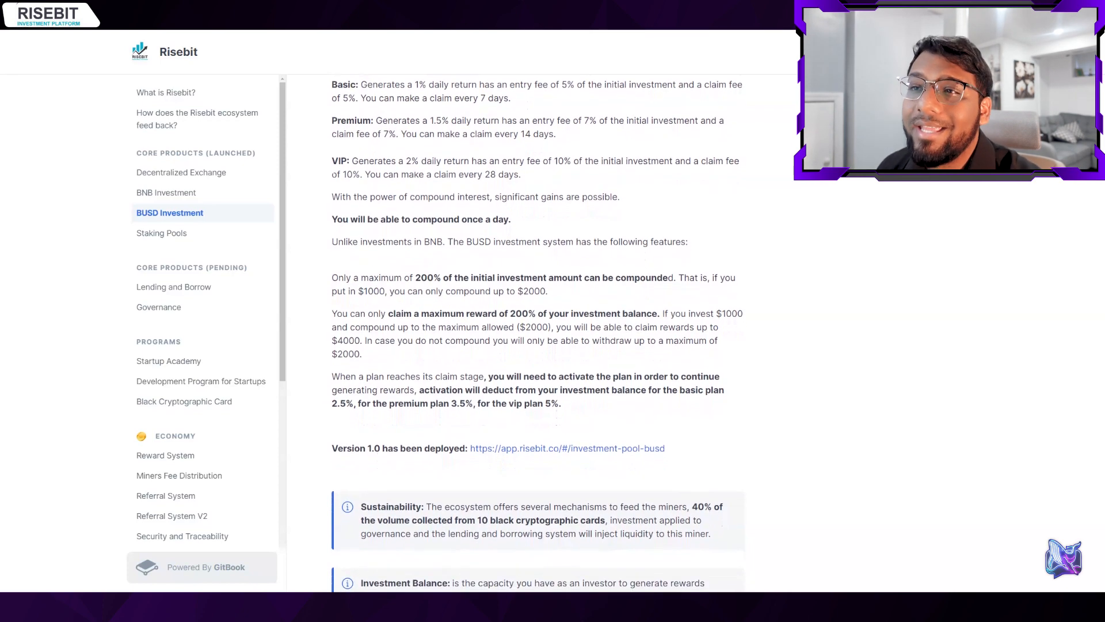
scroll("down", 3)
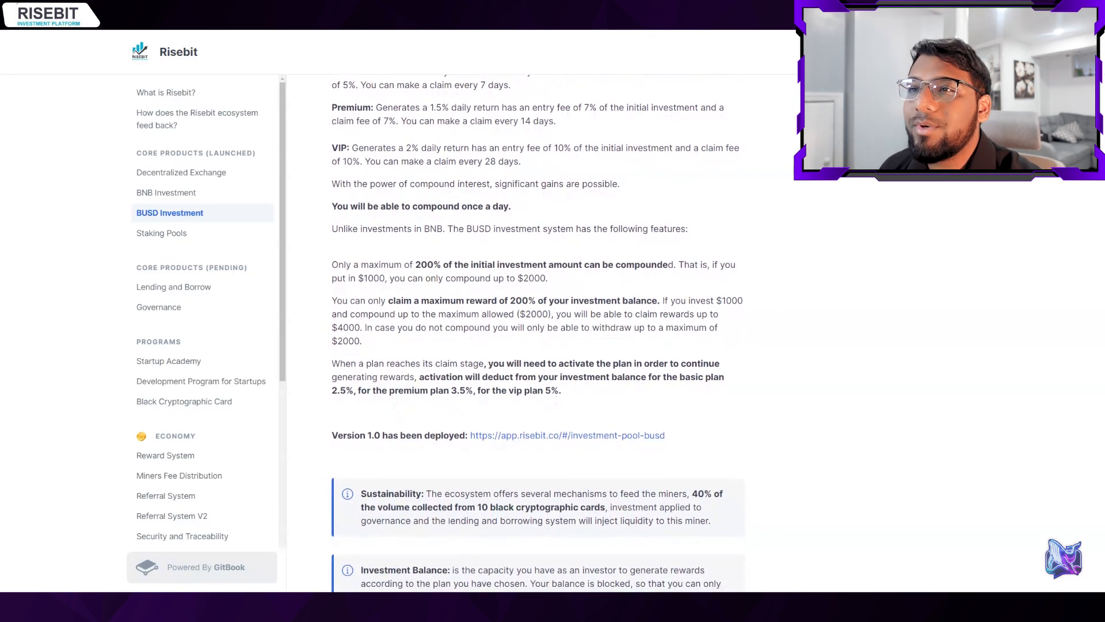
scroll("down", 3)
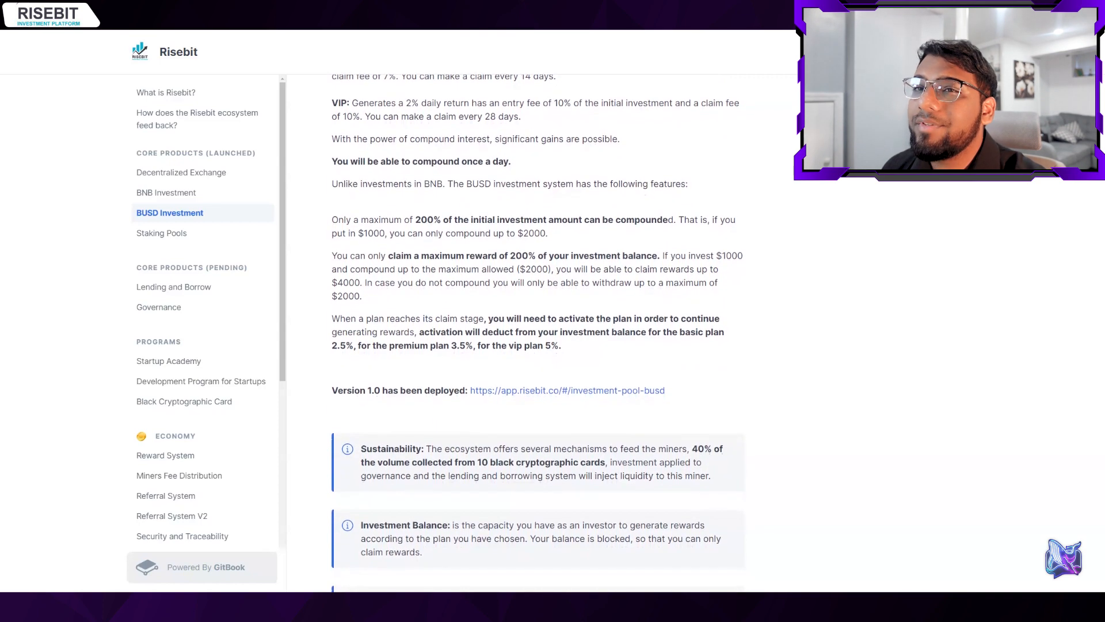
scroll("down", 3)
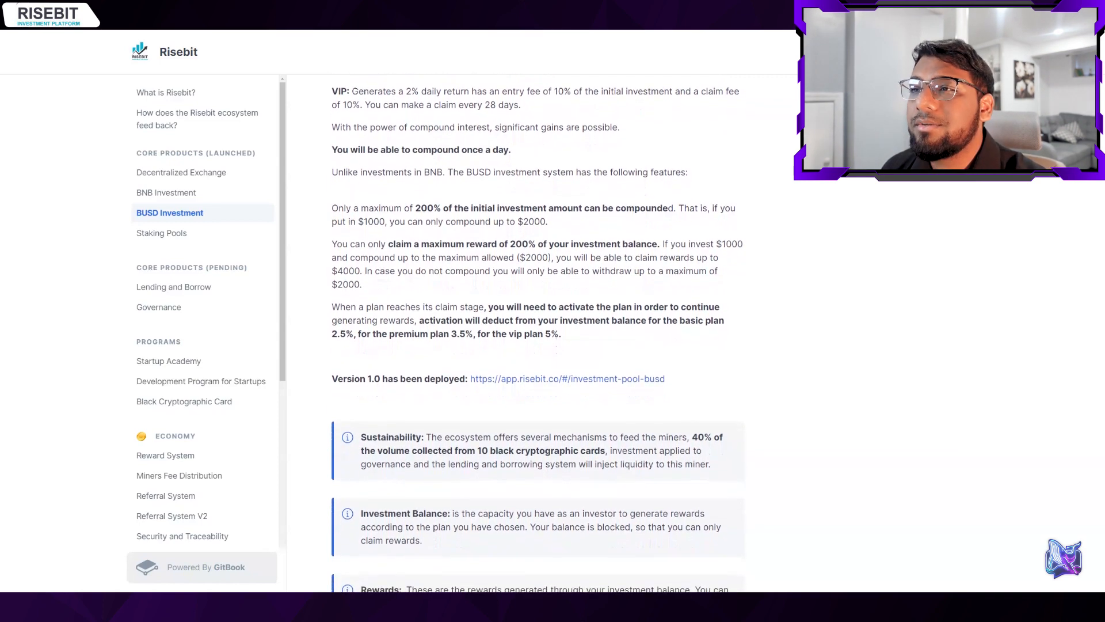
scroll("down", 3)
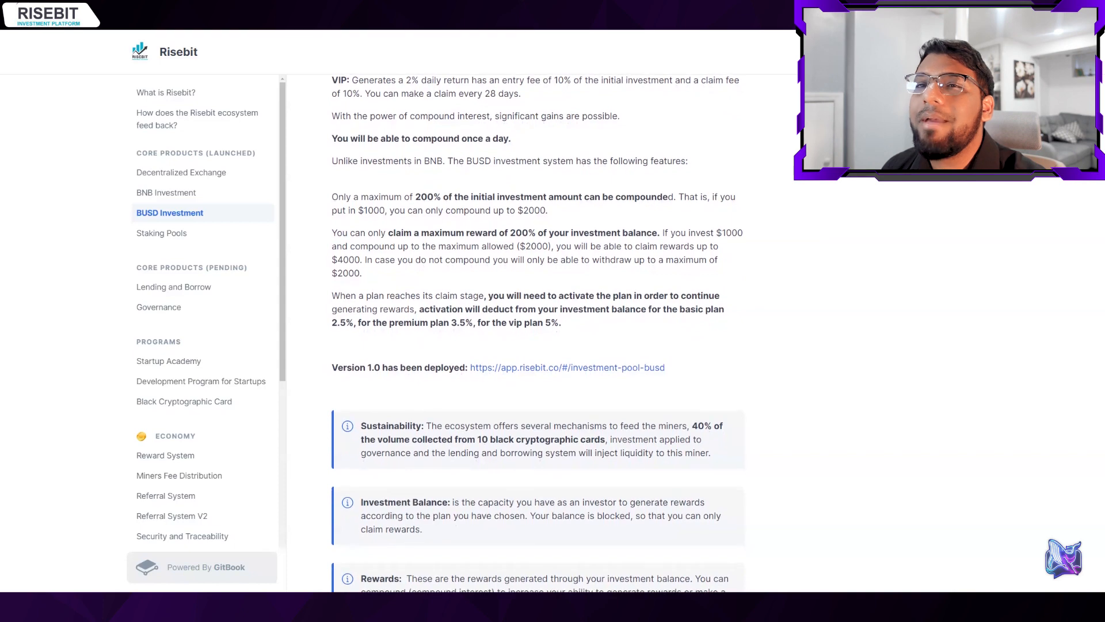
scroll("down", 3)
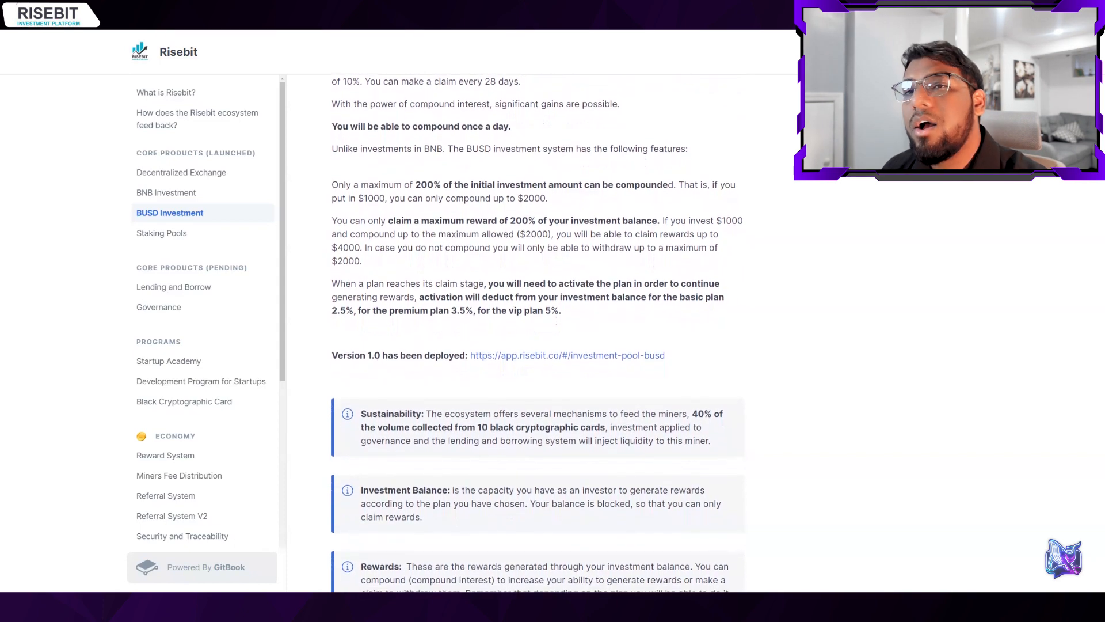
scroll("down", 3)
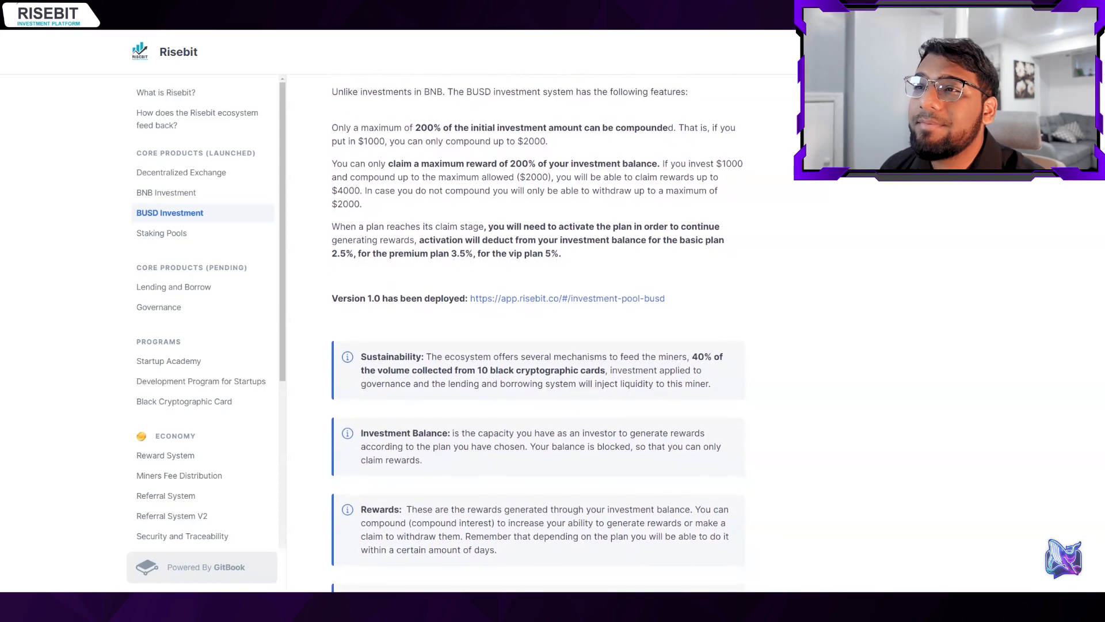
Continue down to the phone mockup showing $100,000 and the Basic/Premium/Vip plan choice
scroll("down", 3)
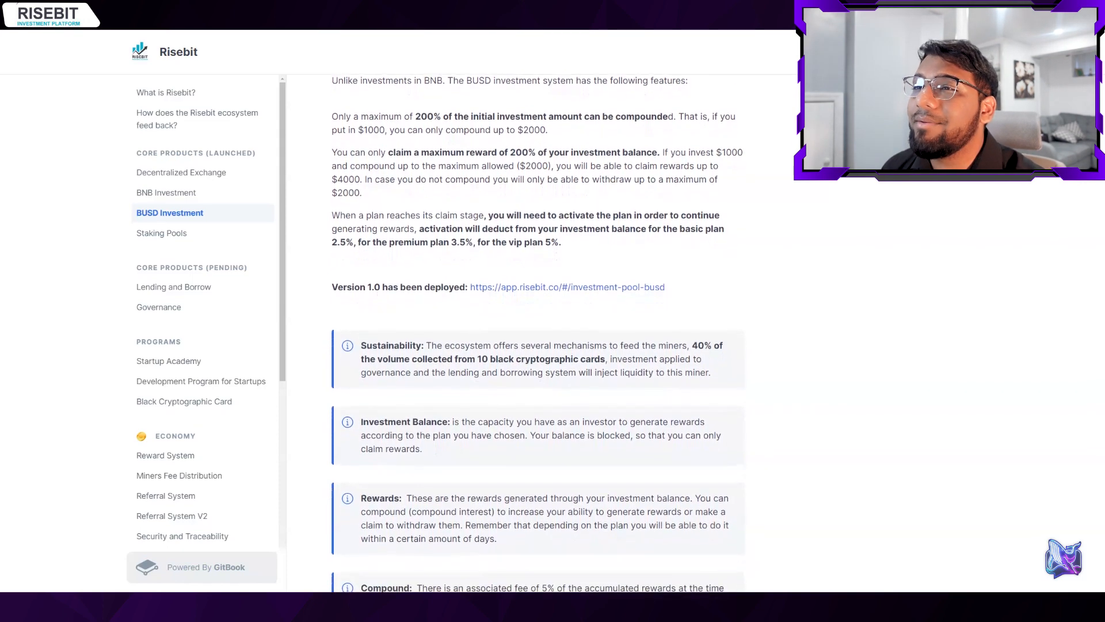
scroll("down", 3)
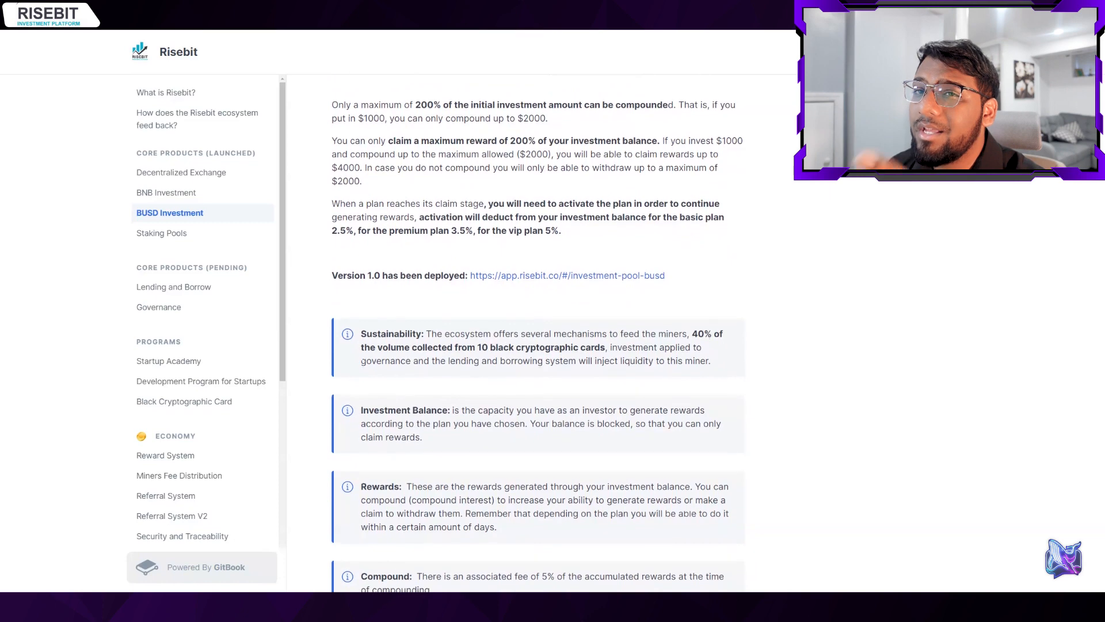
scroll("up", 3)
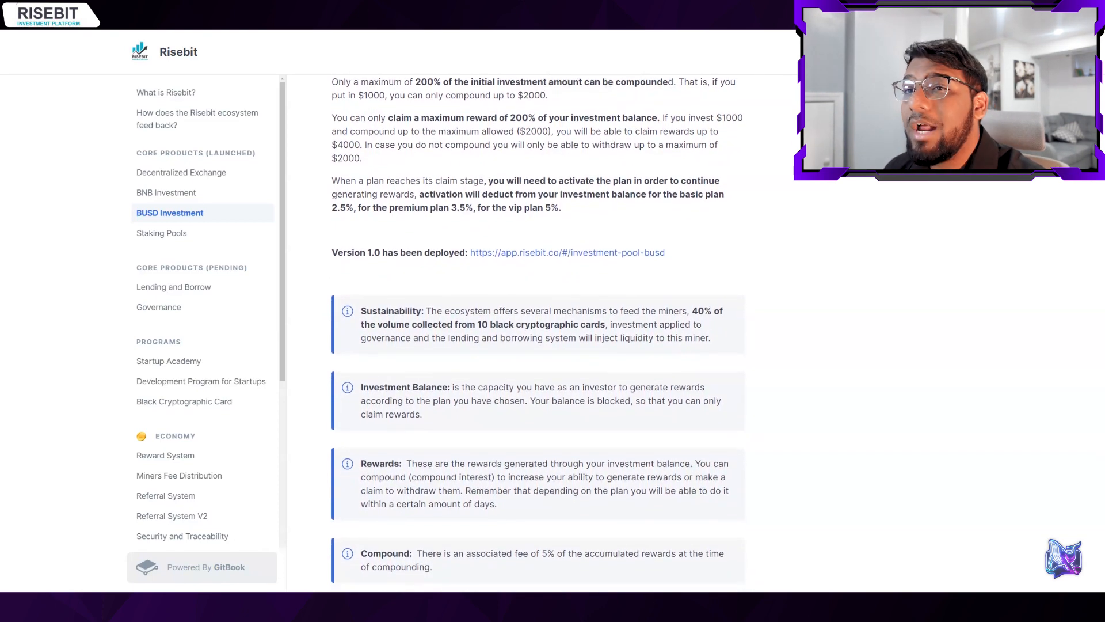
scroll("down", 3)
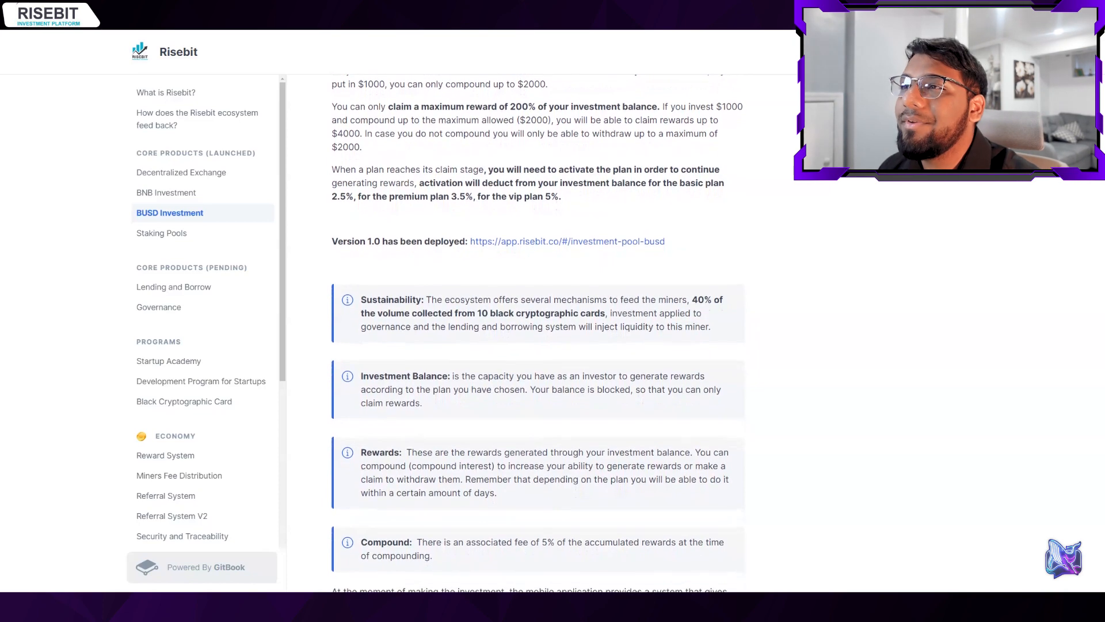
scroll("down", 3)
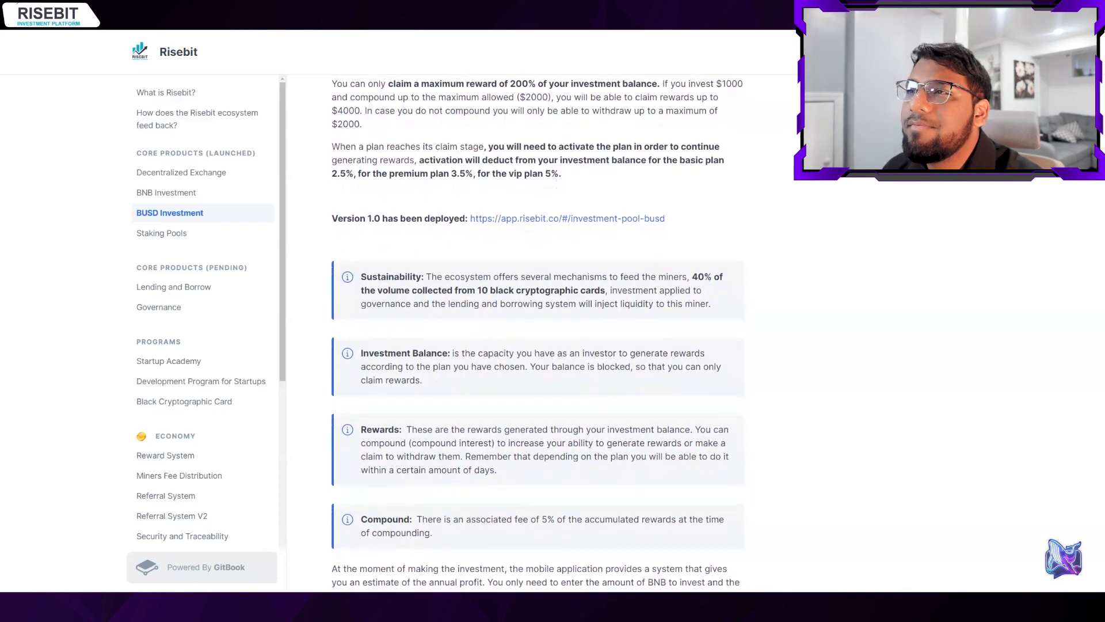
scroll("down", 3)
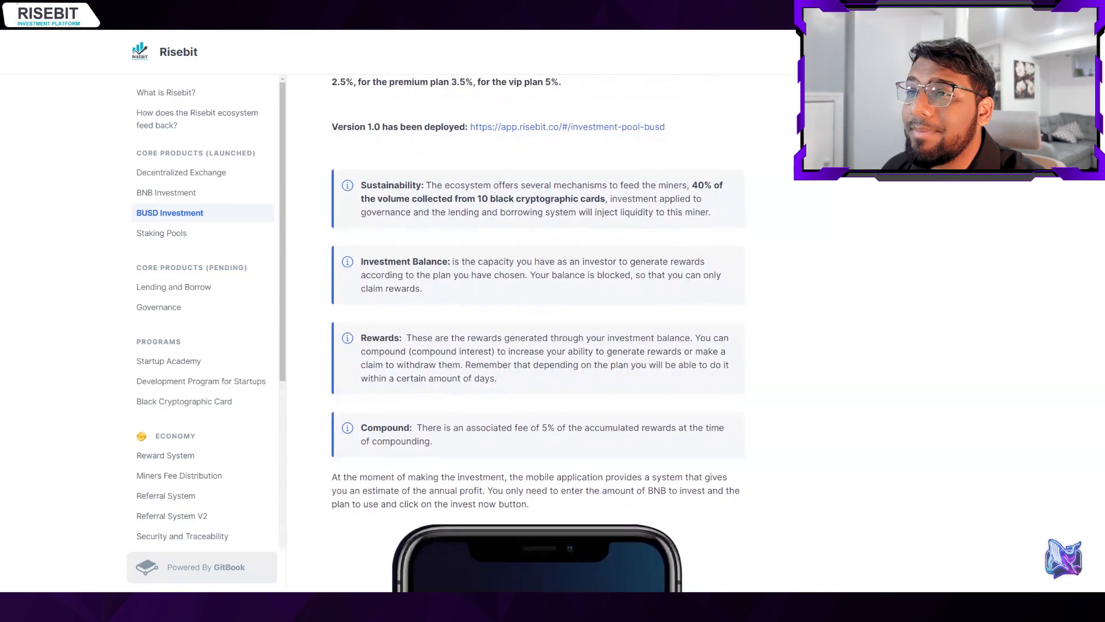
scroll("down", 3)
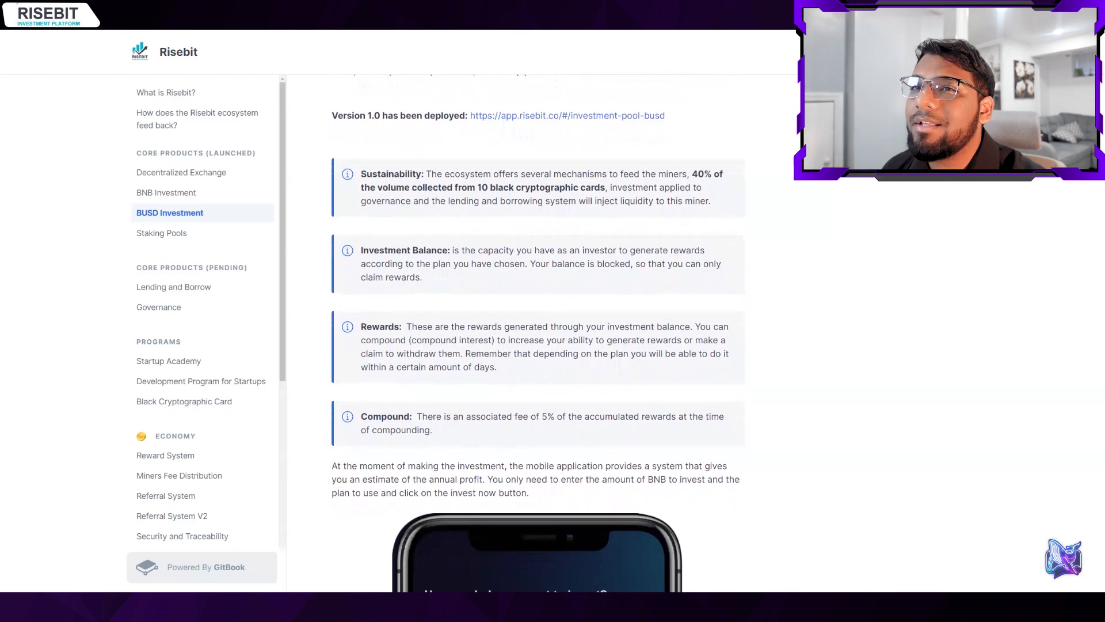
scroll("up", 3)
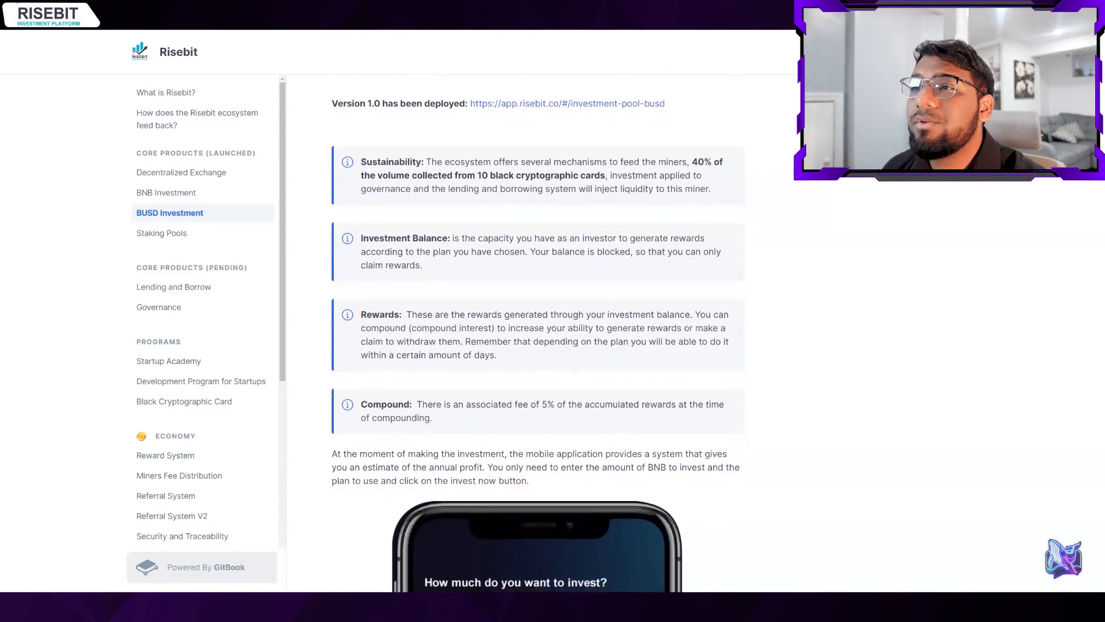
scroll("down", 3)
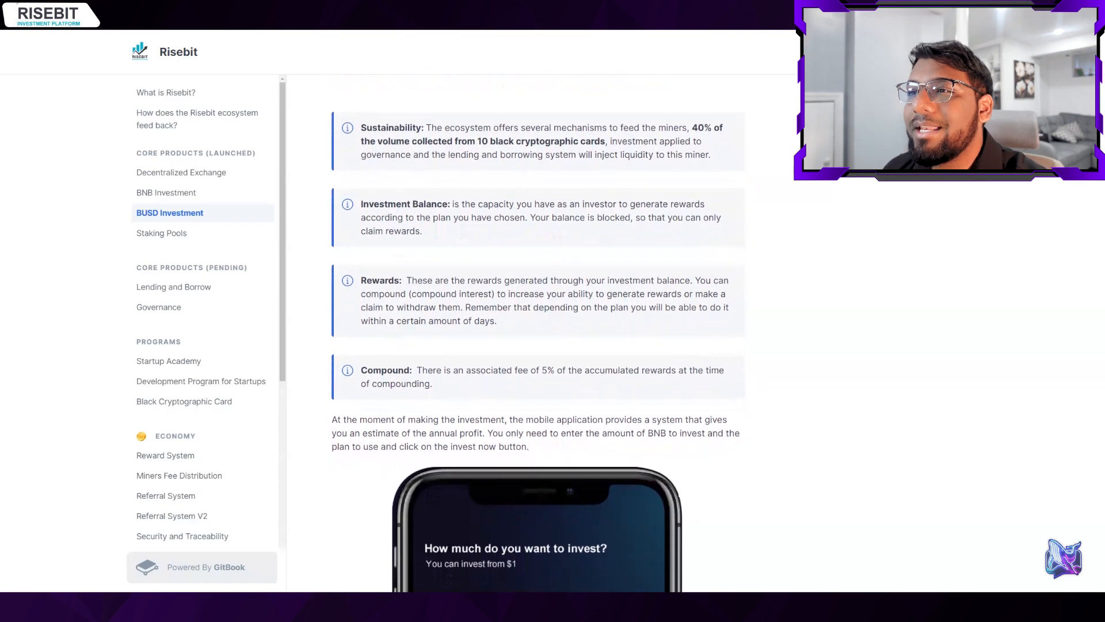
scroll("down", 3)
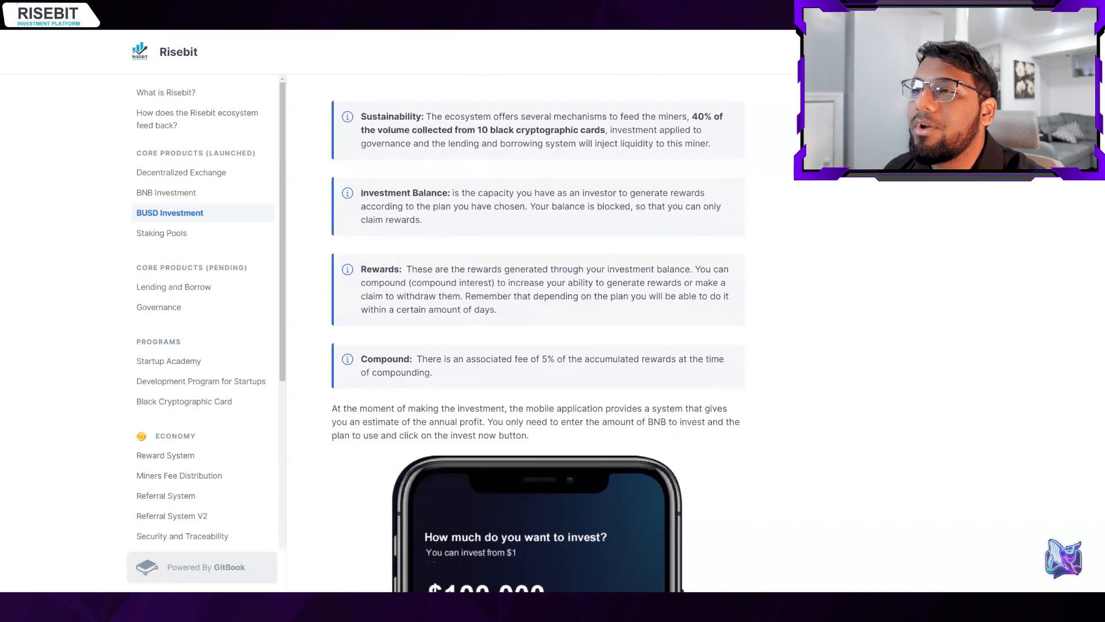
scroll("up", 3)
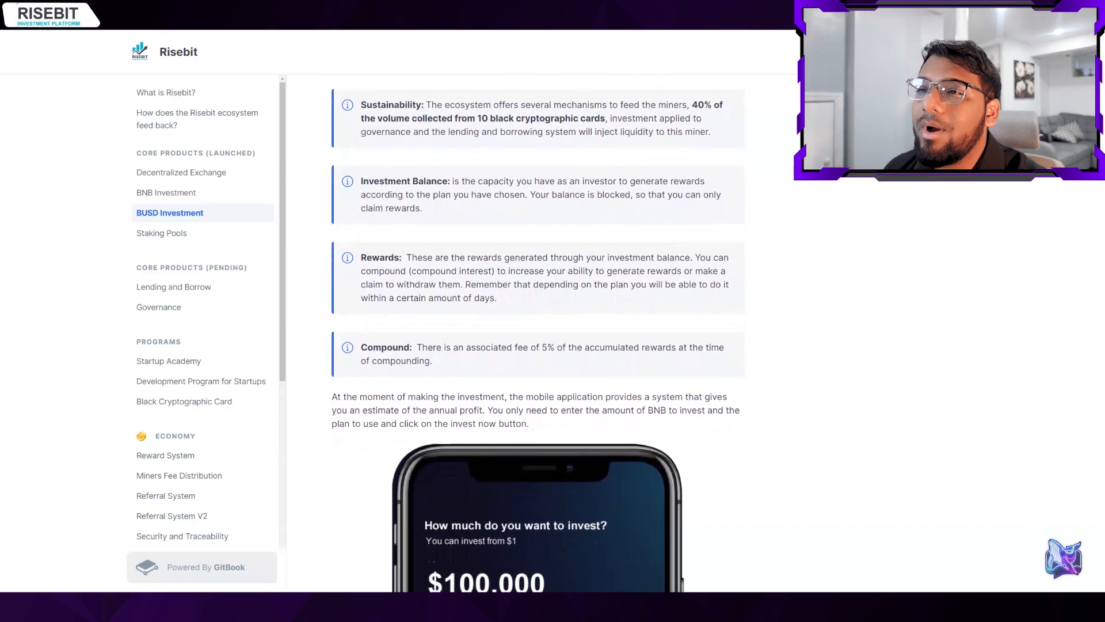
scroll("up", 3)
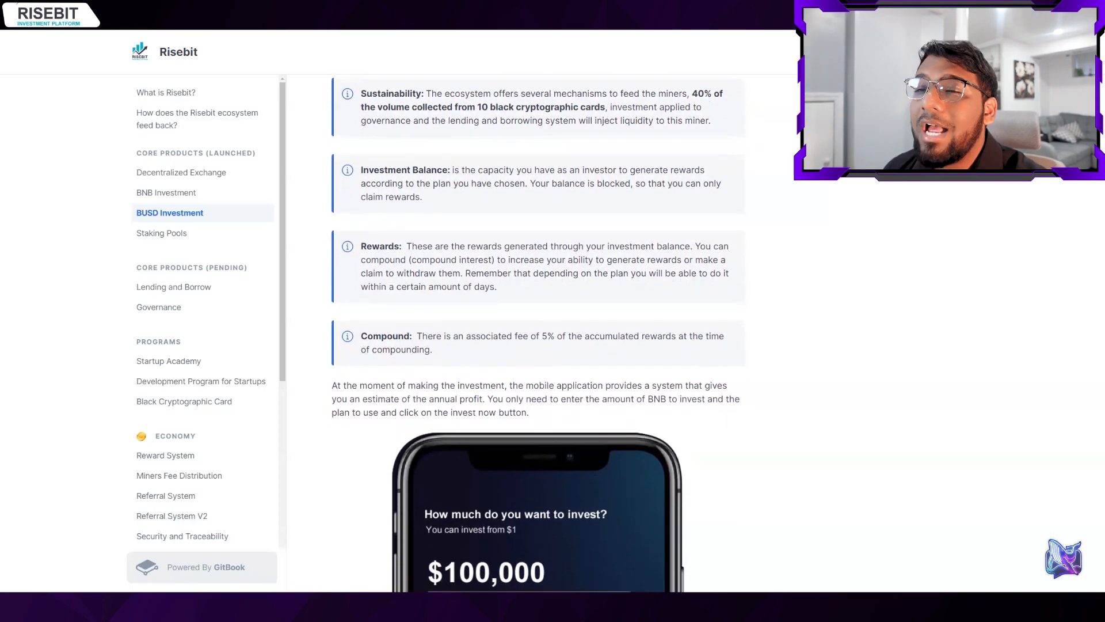
scroll("up", 3)
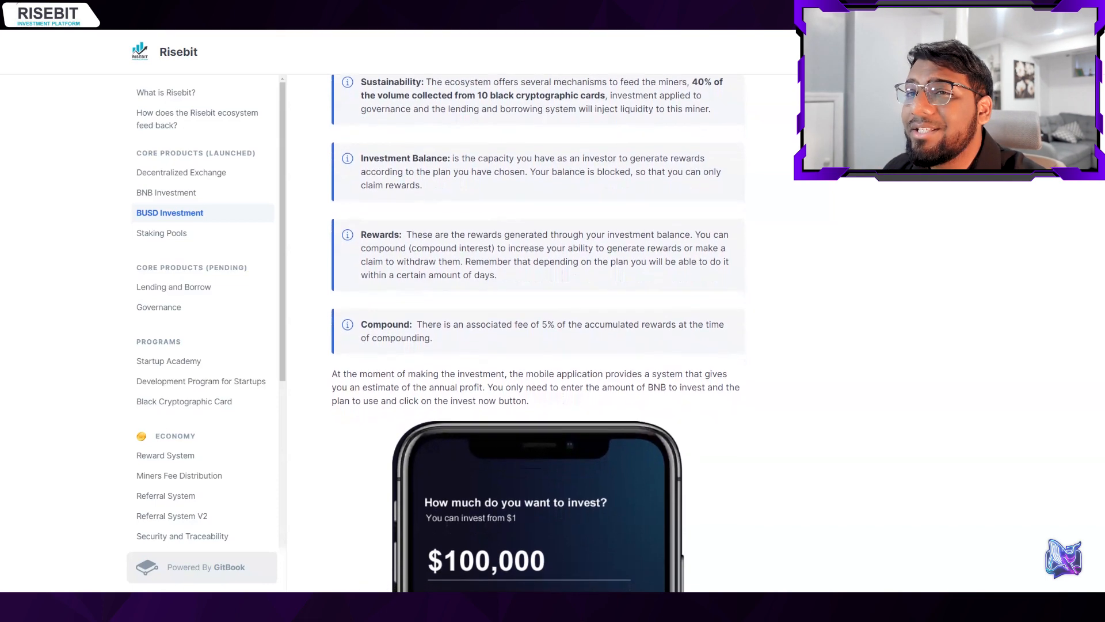
scroll("down", 3)
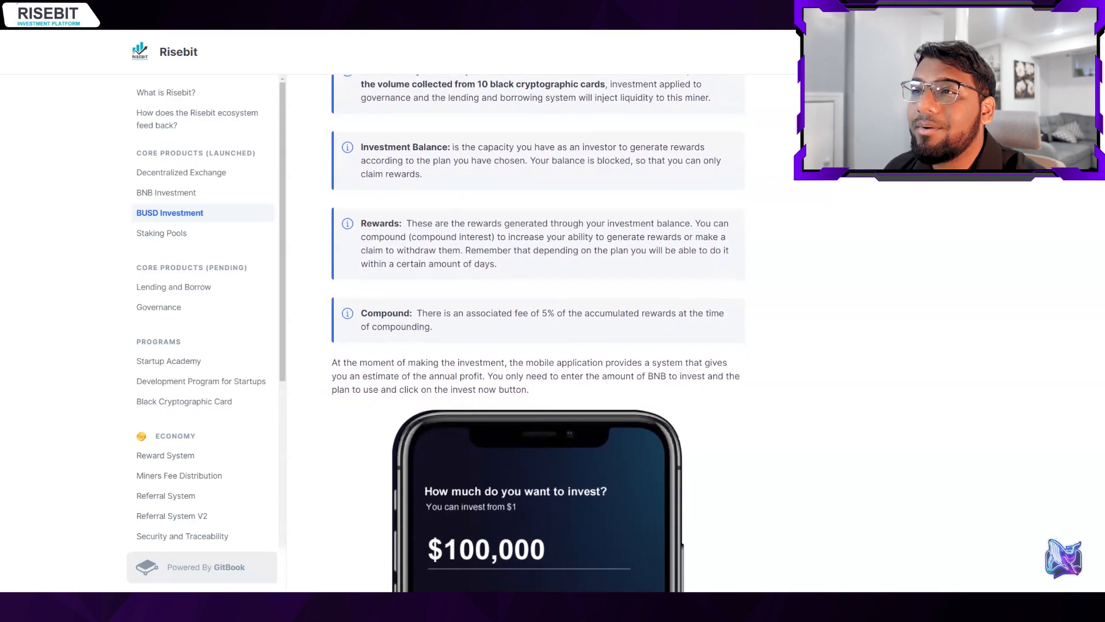
scroll("down", 3)
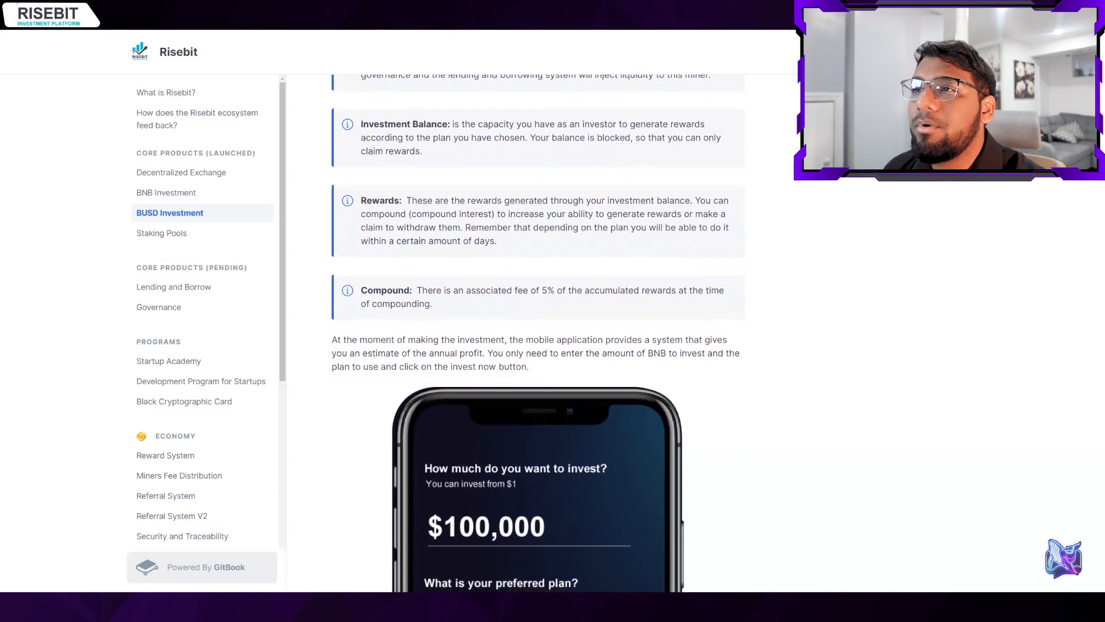
scroll("down", 3)
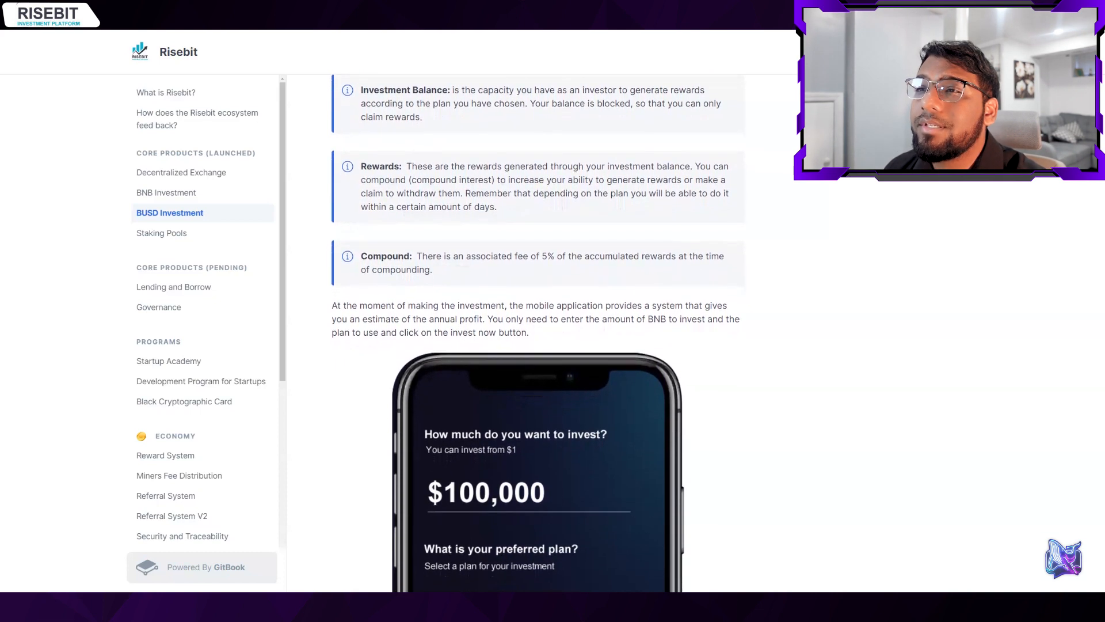
scroll("down", 3)
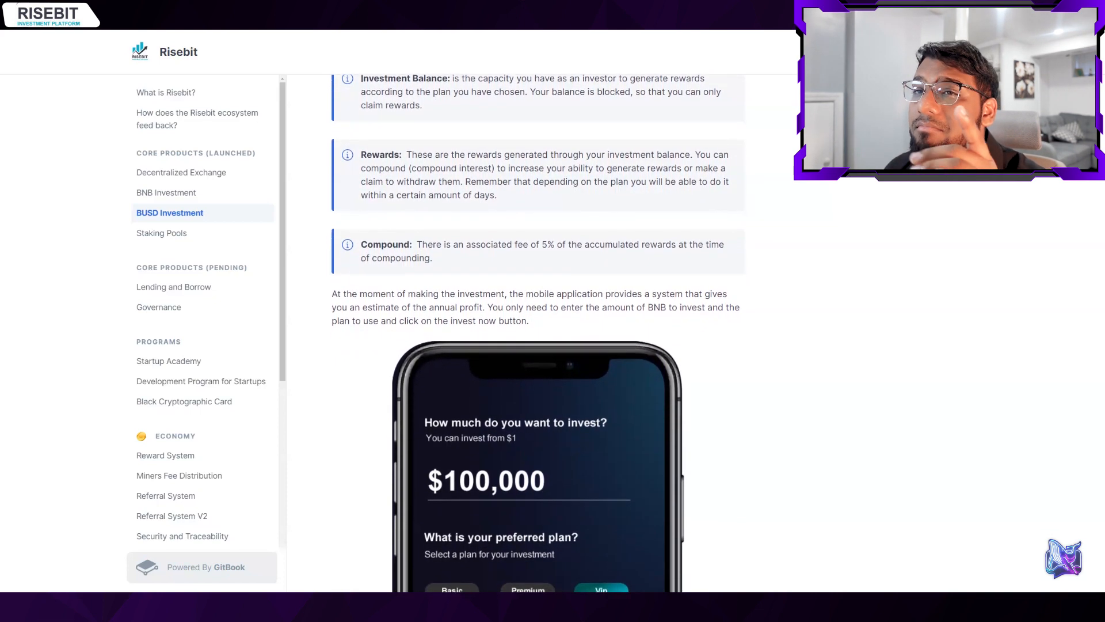
scroll("down", 3)
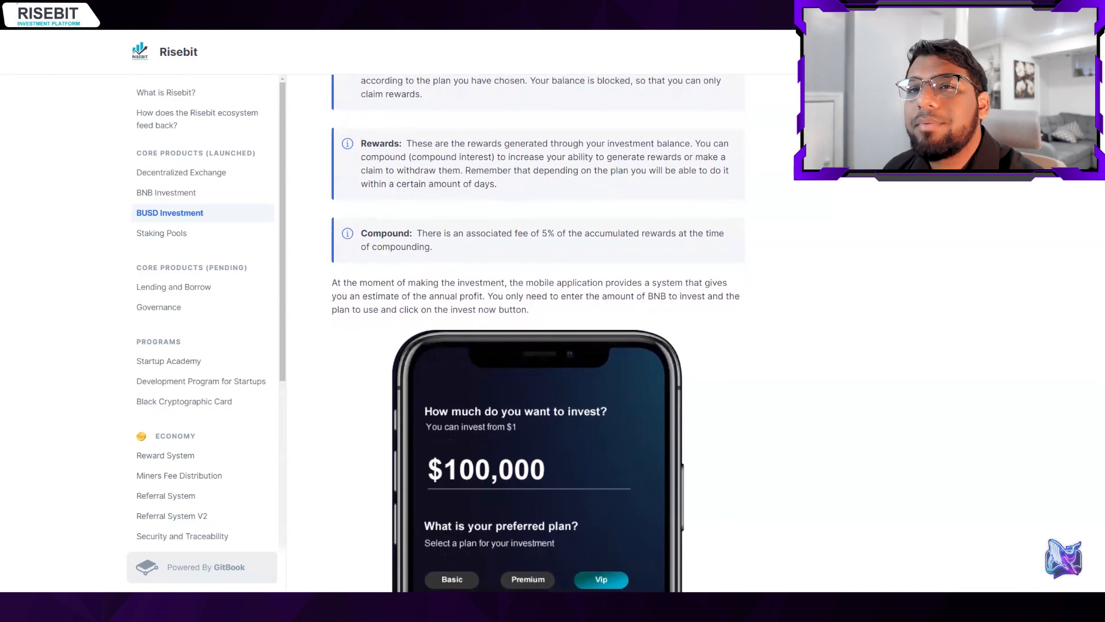
left_click(163, 233)
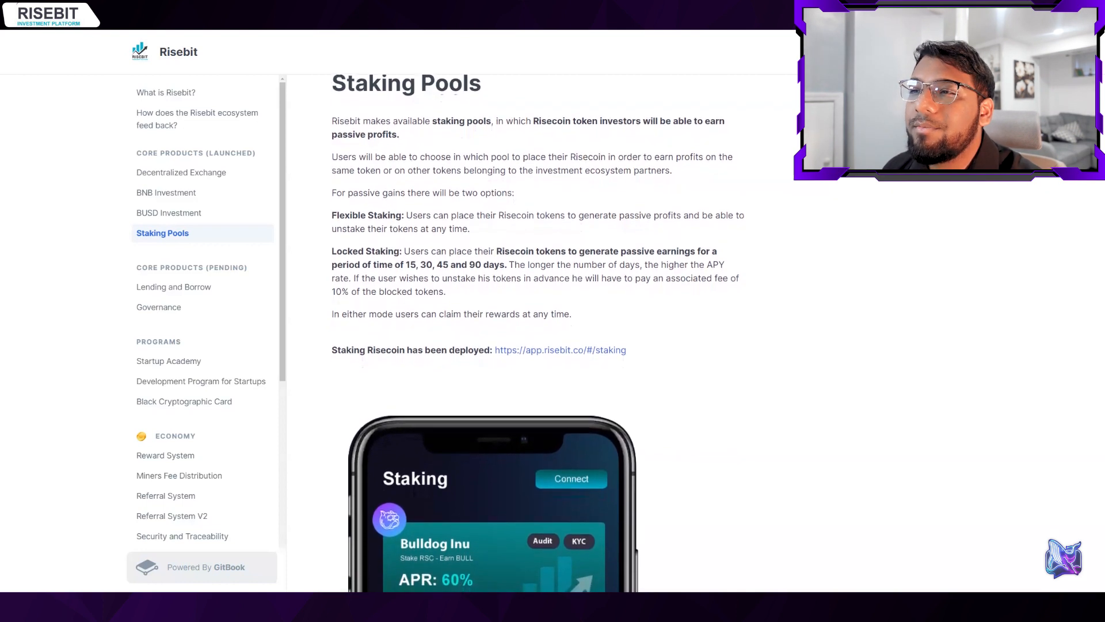
Scroll the Staking Pools page to the Bulldog Inu pool mockup at 60% APR and transactions
scroll("down", 3)
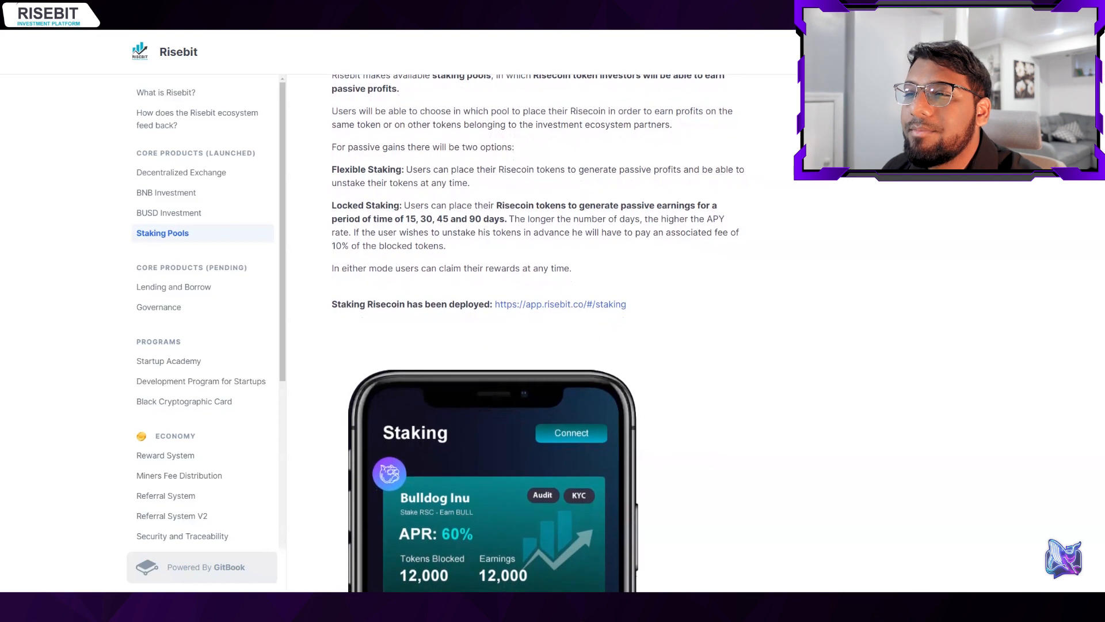
scroll("down", 3)
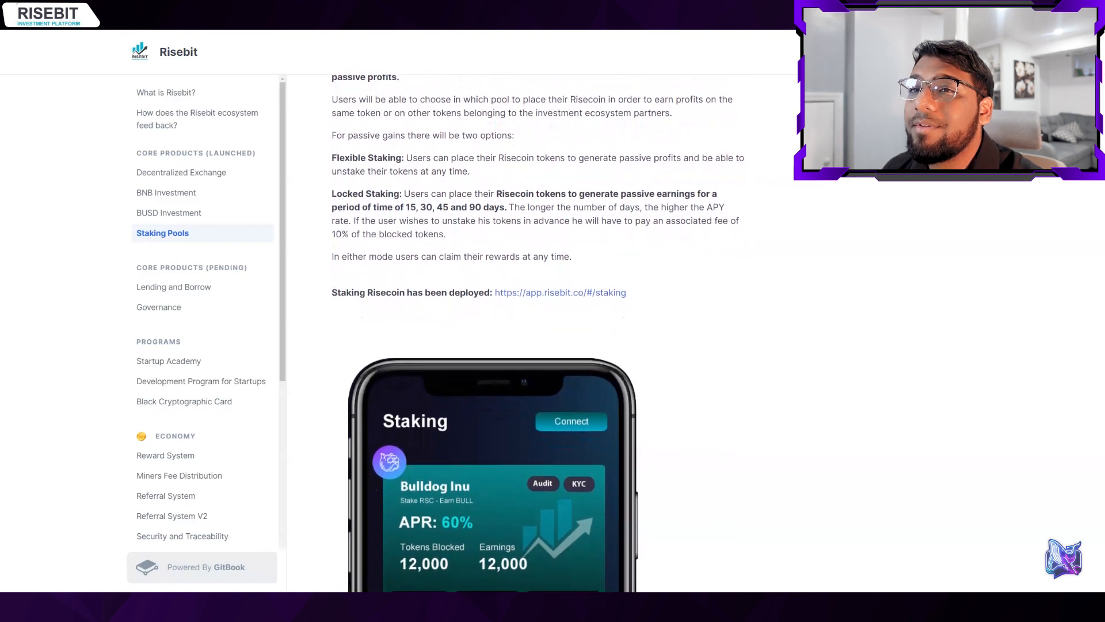
scroll("down", 3)
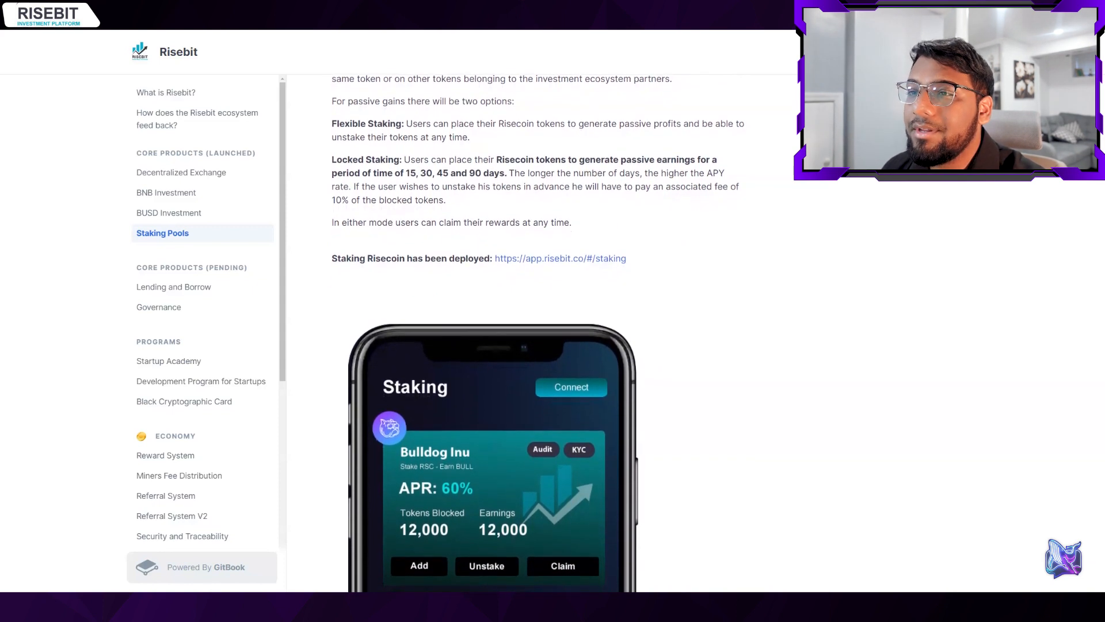
scroll("down", 3)
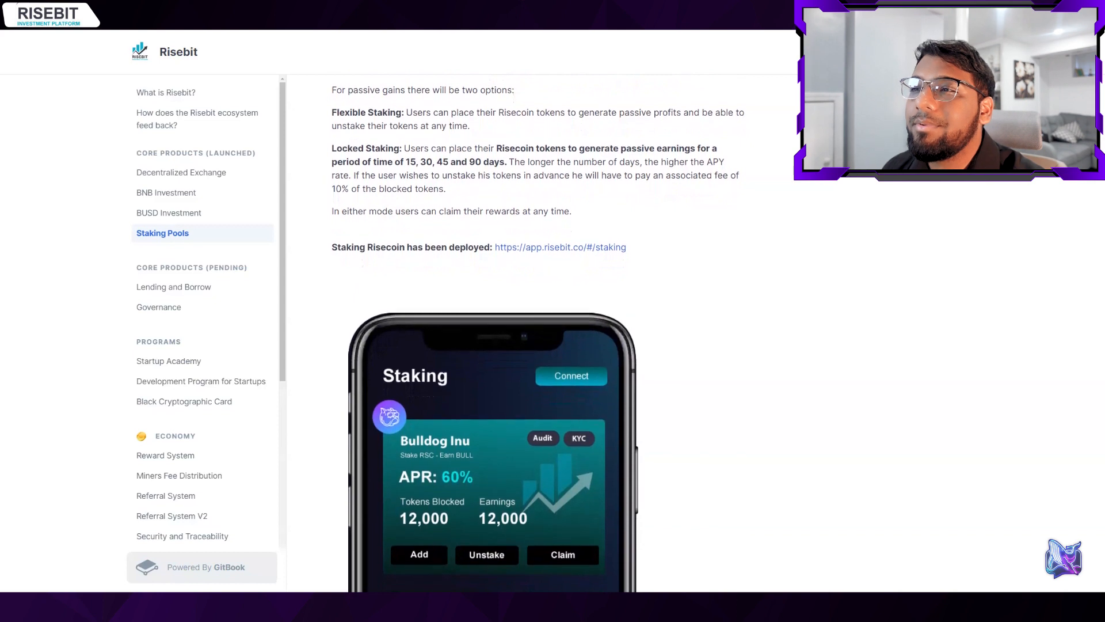
scroll("up", 3)
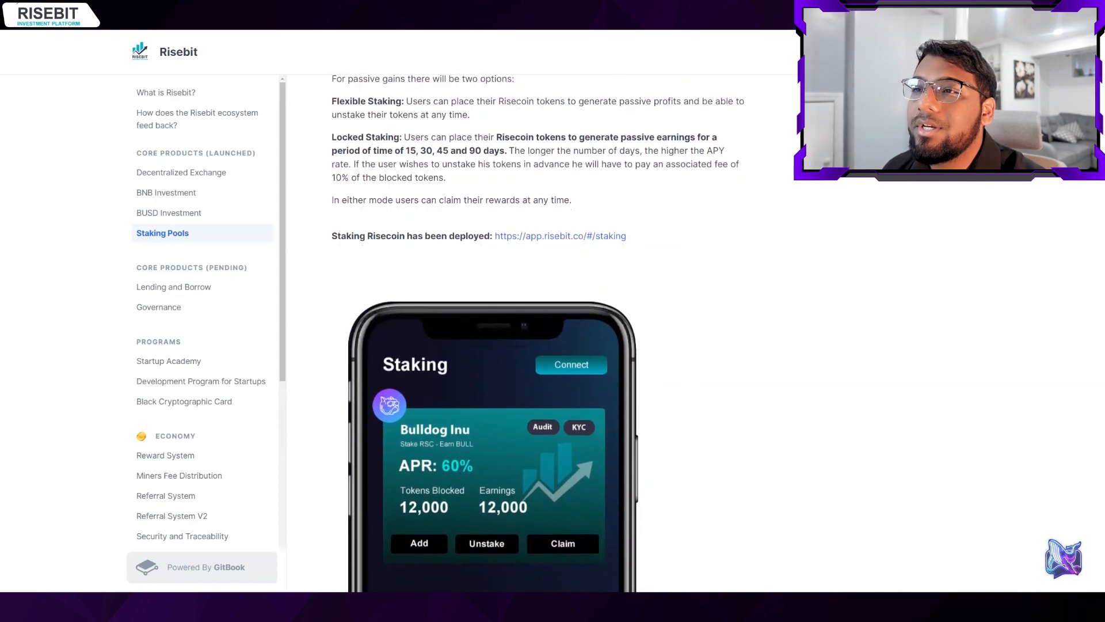
scroll("down", 3)
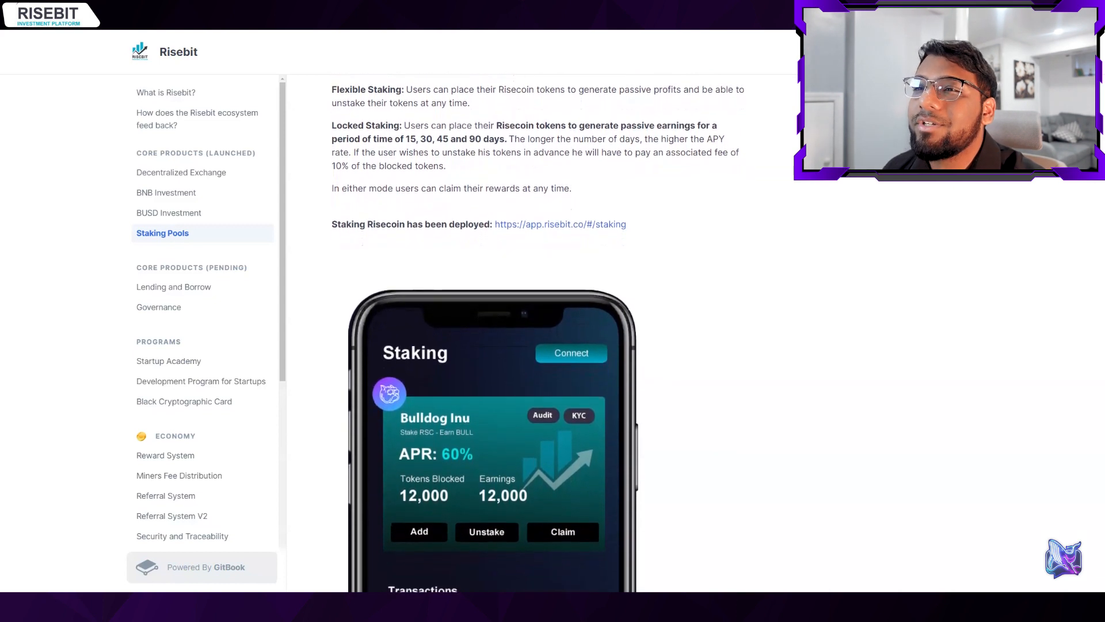
scroll("up", 3)
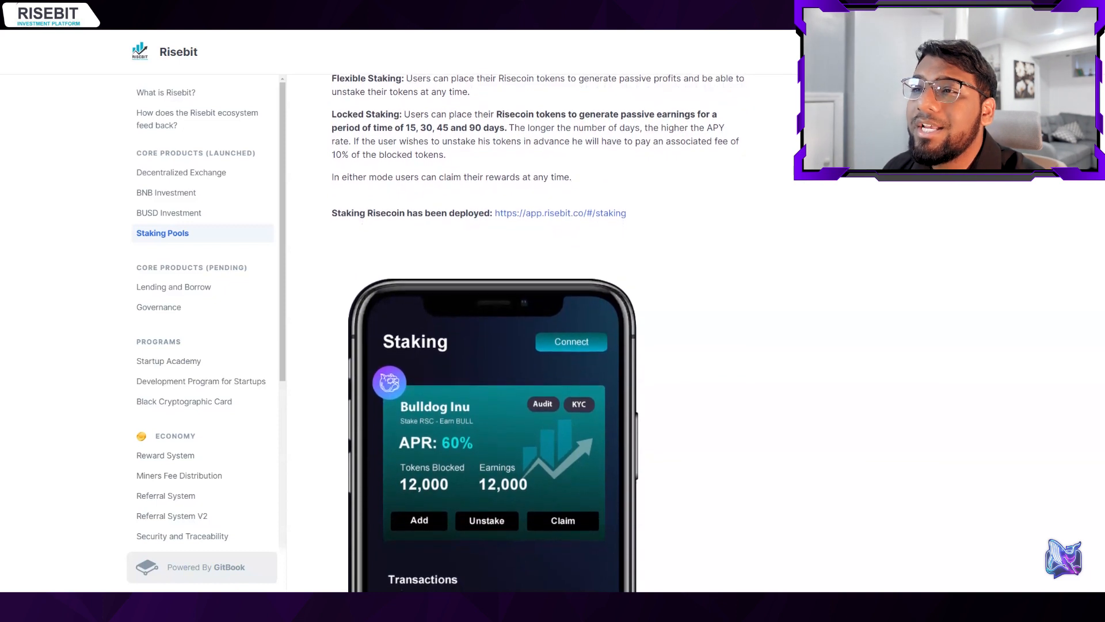
scroll("down", 3)
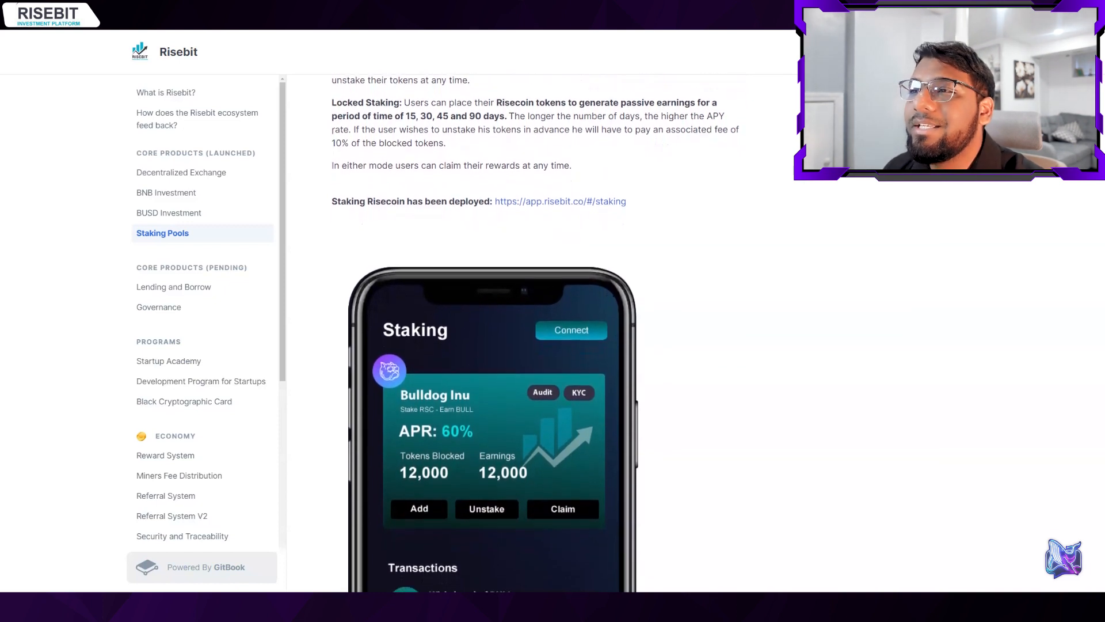
scroll("down", 3)
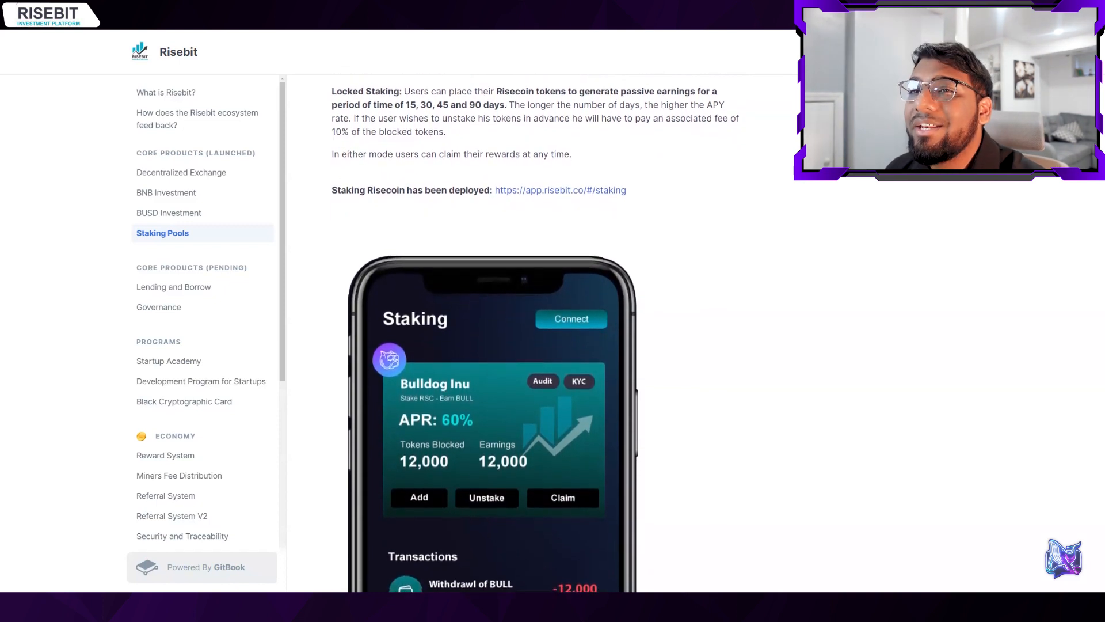
scroll("down", 3)
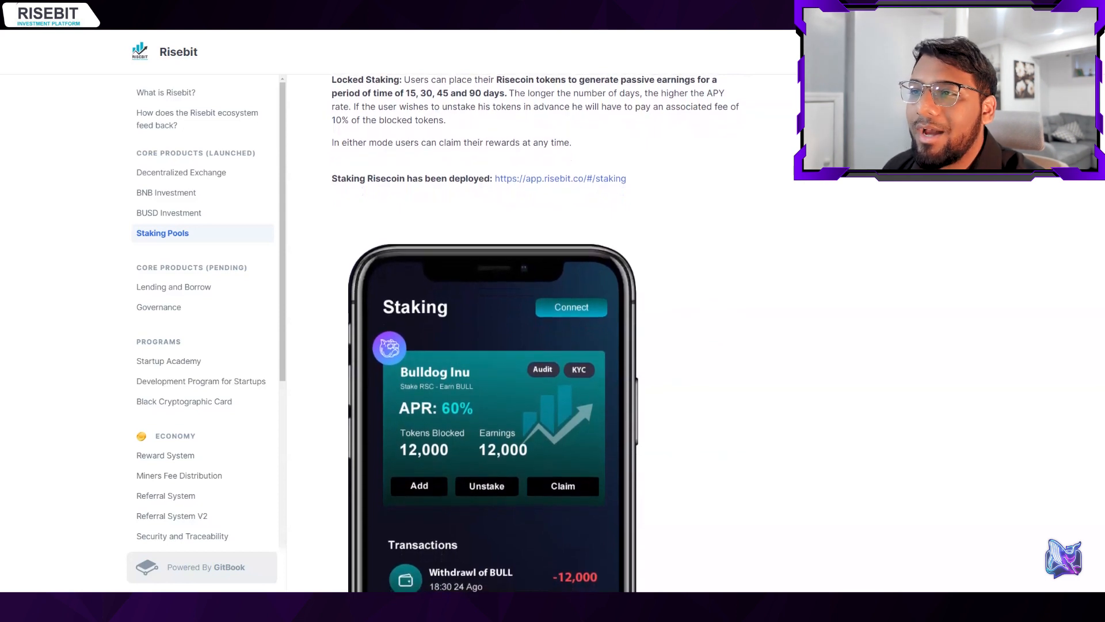
scroll("down", 3)
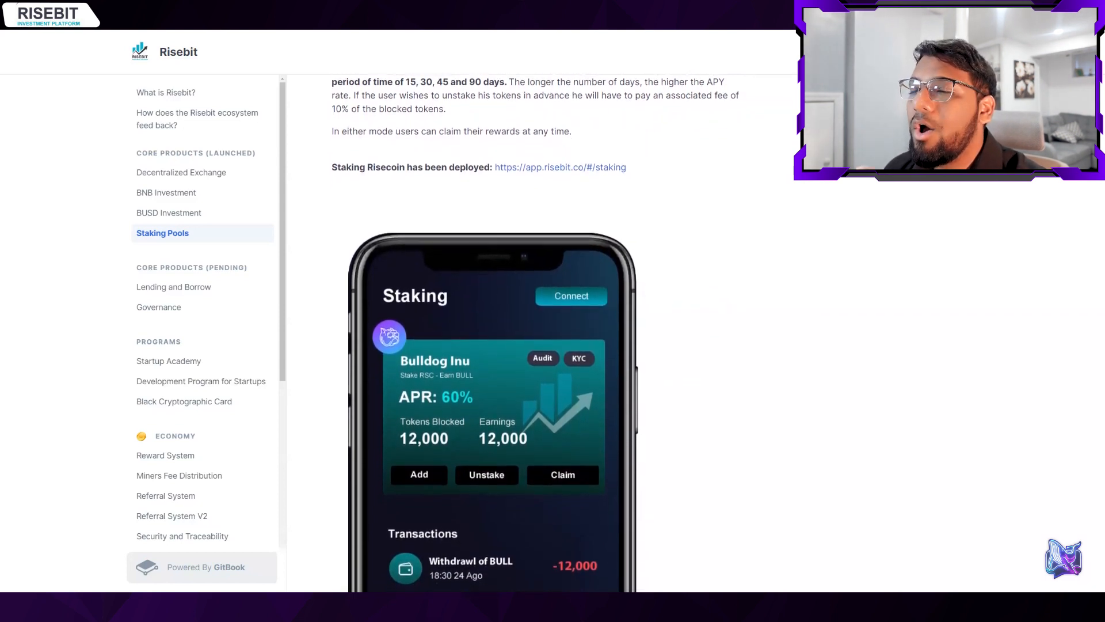
Open the Lending and Borrow page and scroll to its loan fee distribution table
scroll("down", 3)
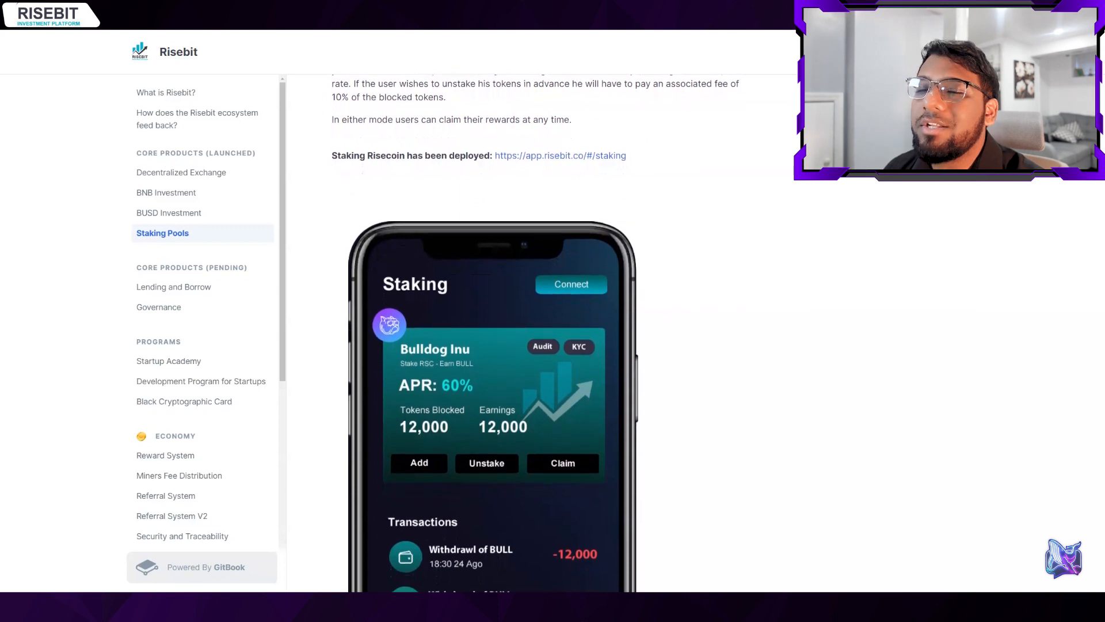
left_click(173, 286)
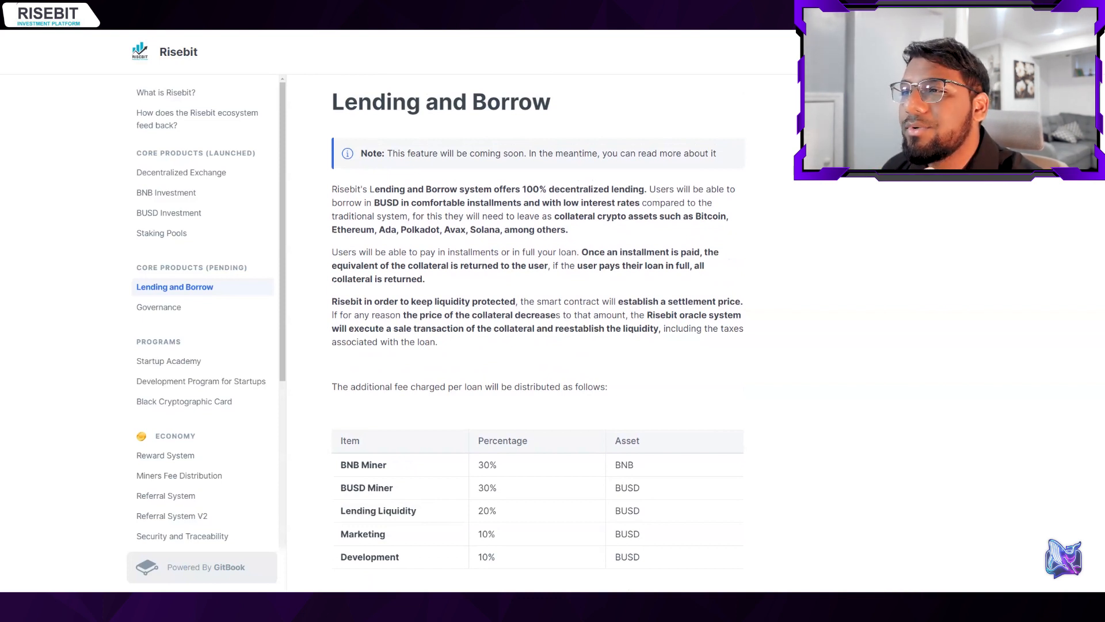
scroll("down", 3)
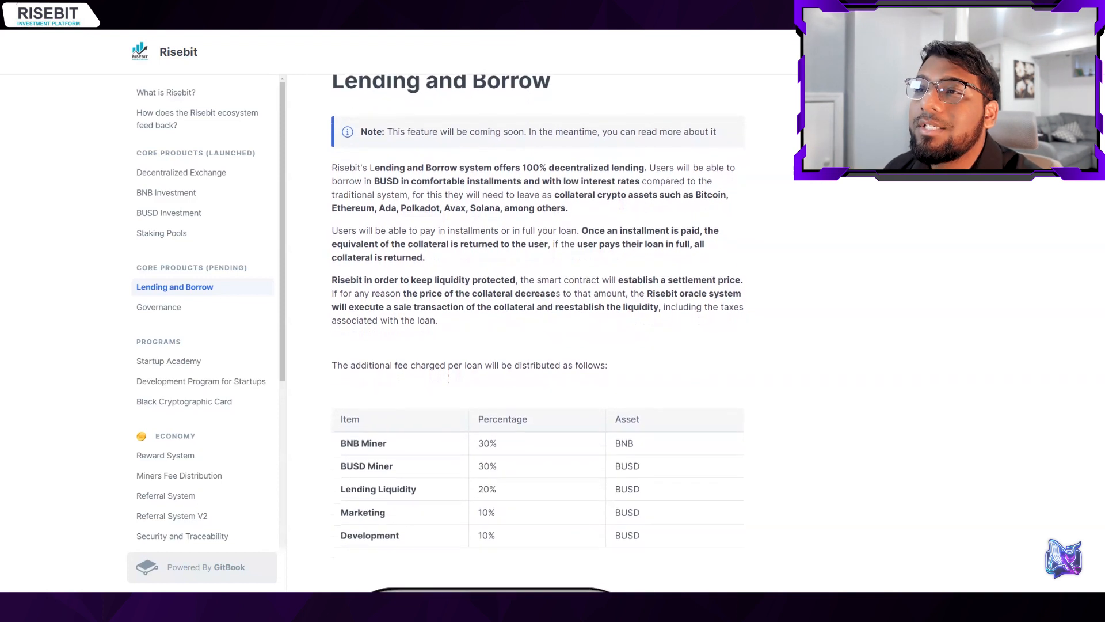
scroll("down", 3)
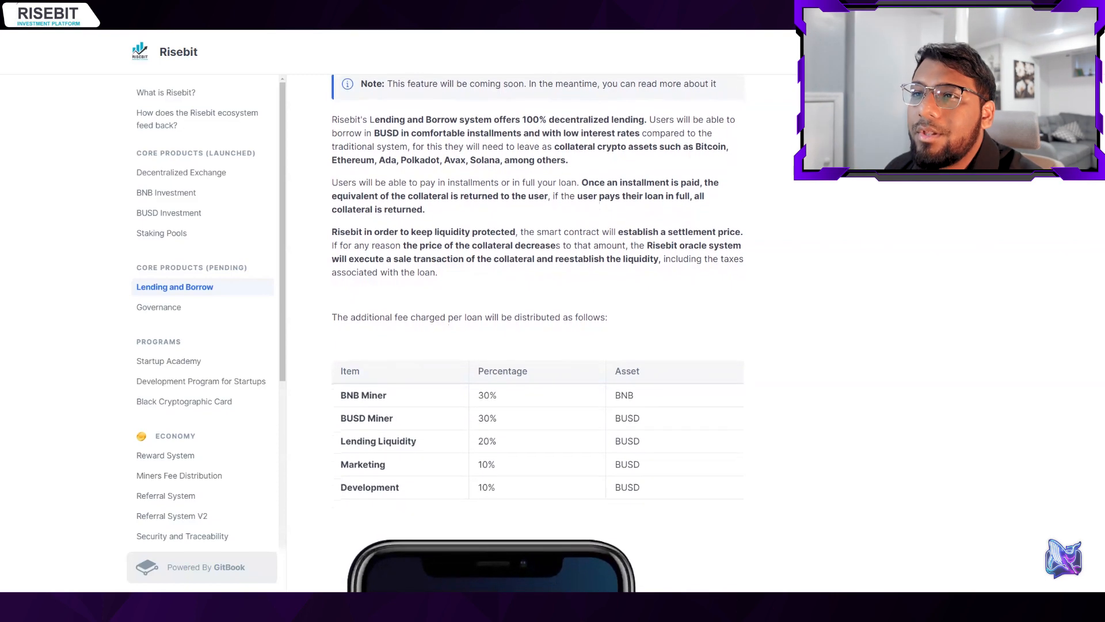
Open Startup Academy and read its evaluated characteristics and token participation note
left_click(169, 360)
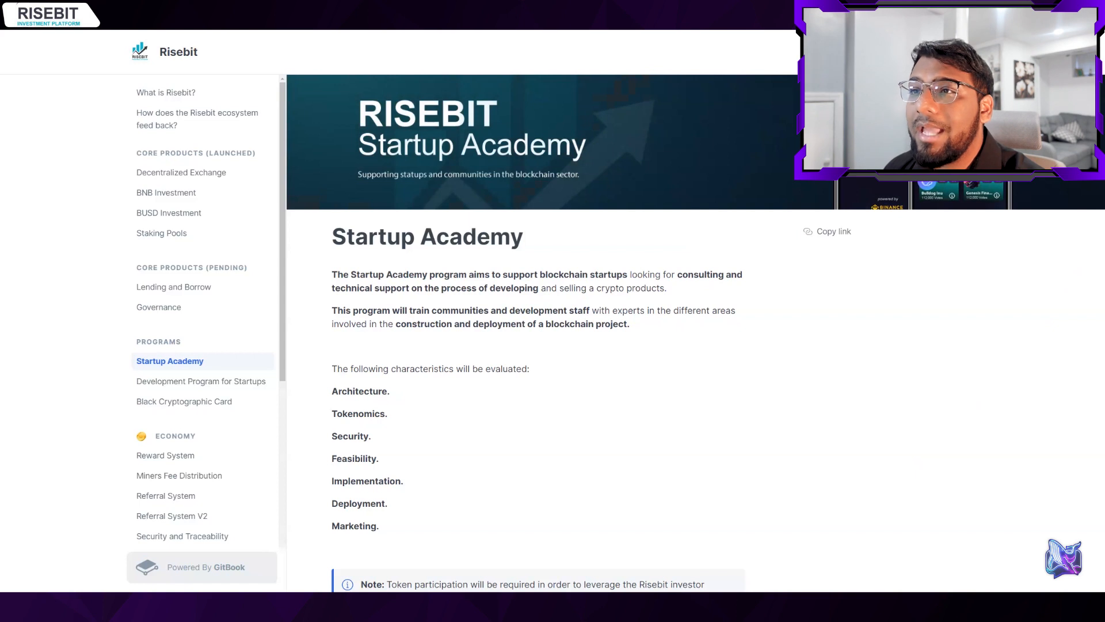
scroll("down", 3)
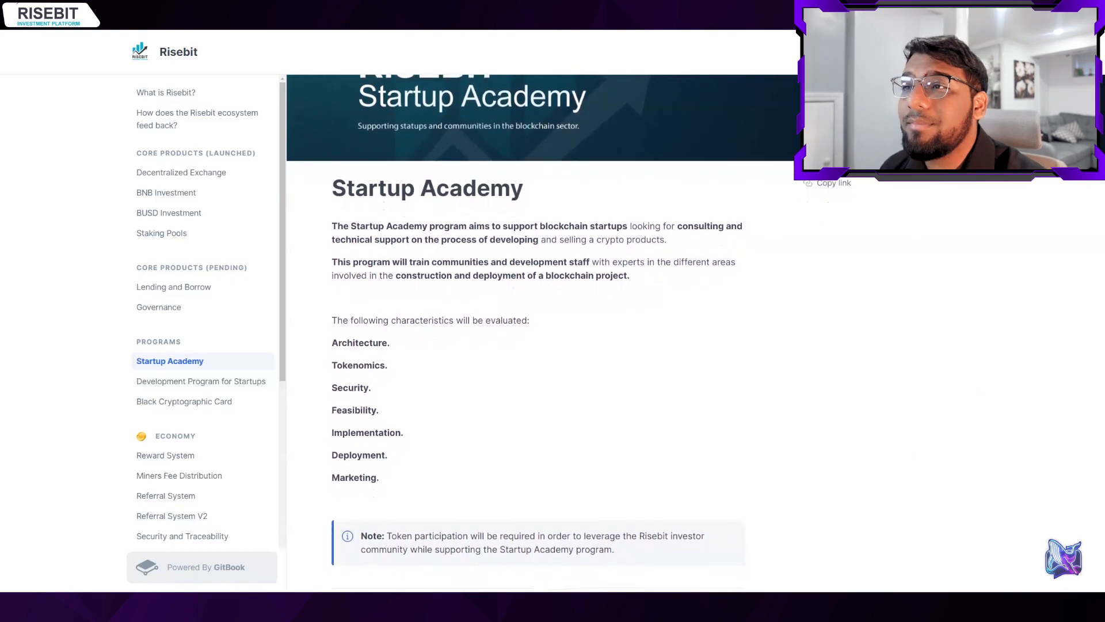
scroll("down", 3)
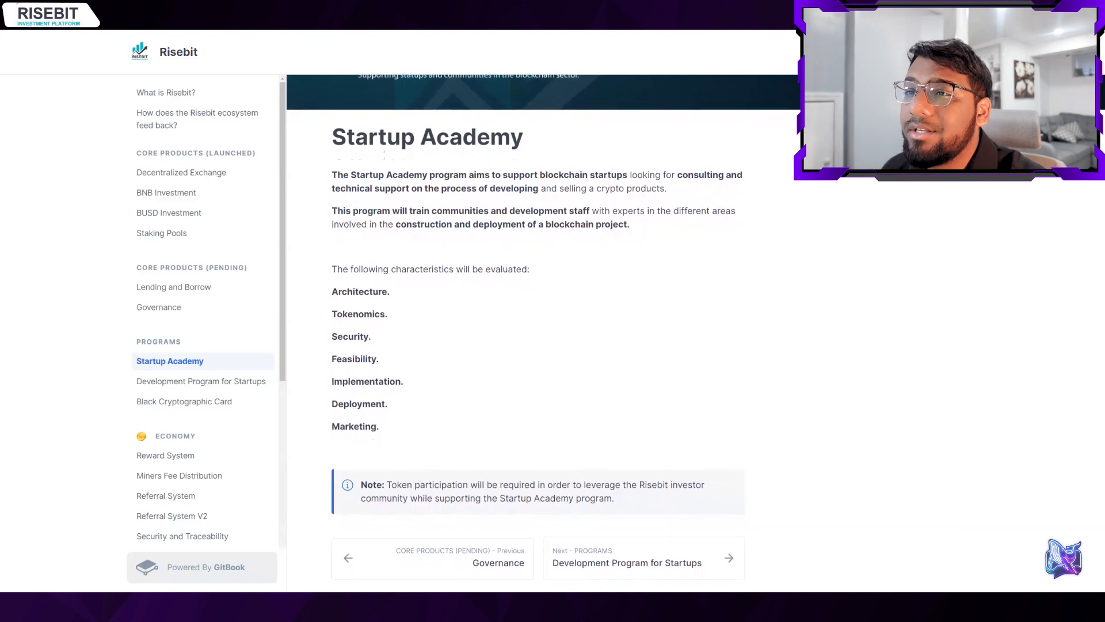
scroll("up", 3)
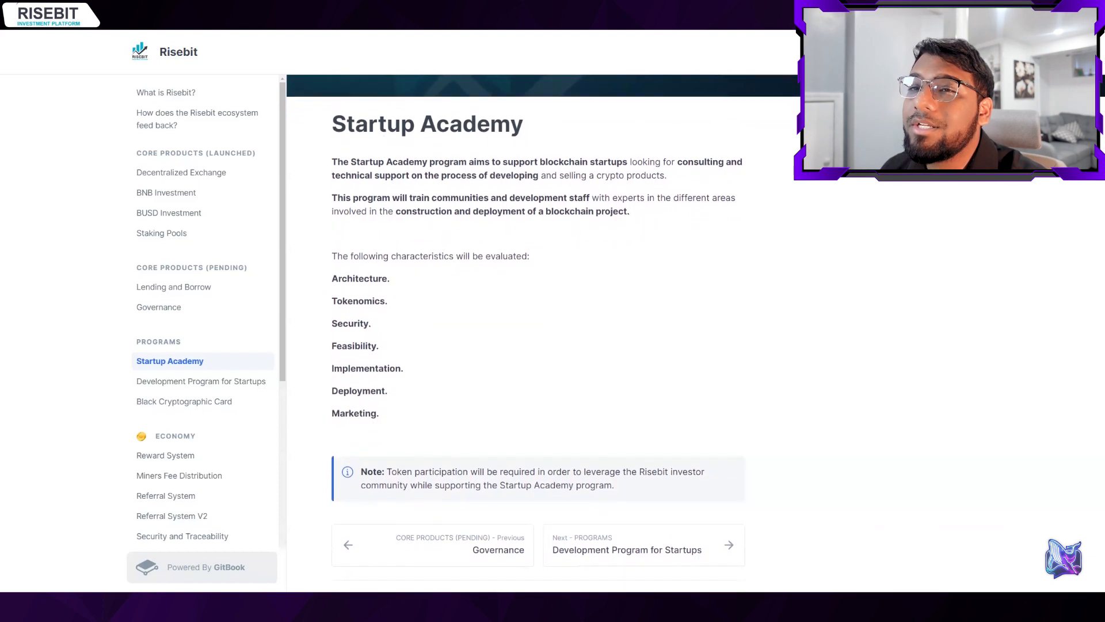
scroll("up", 3)
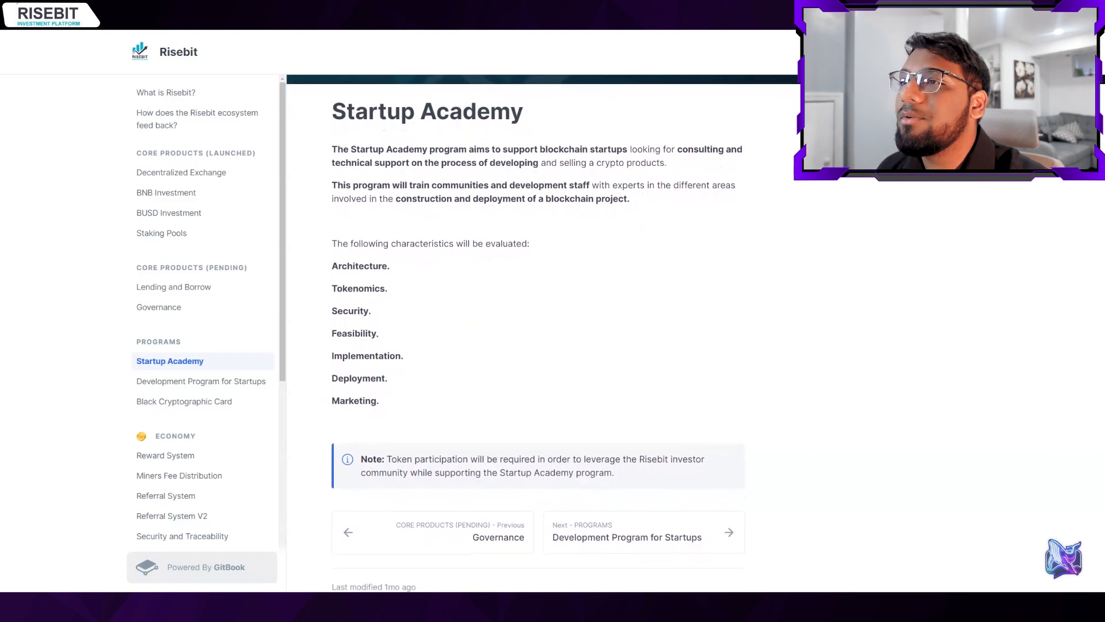
scroll("up", 3)
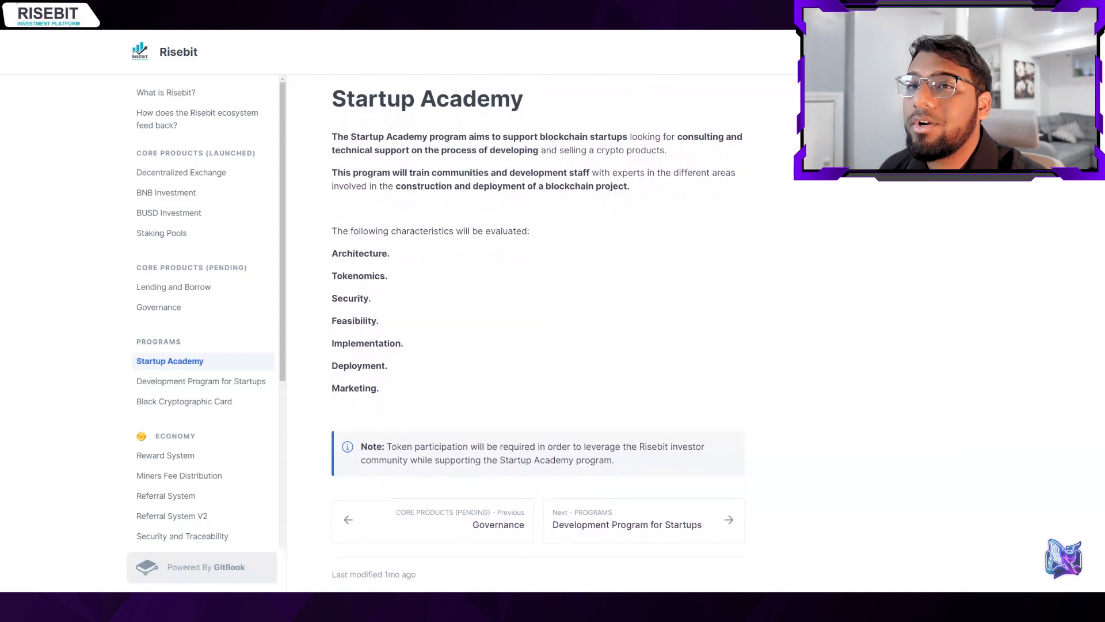
scroll("down", 3)
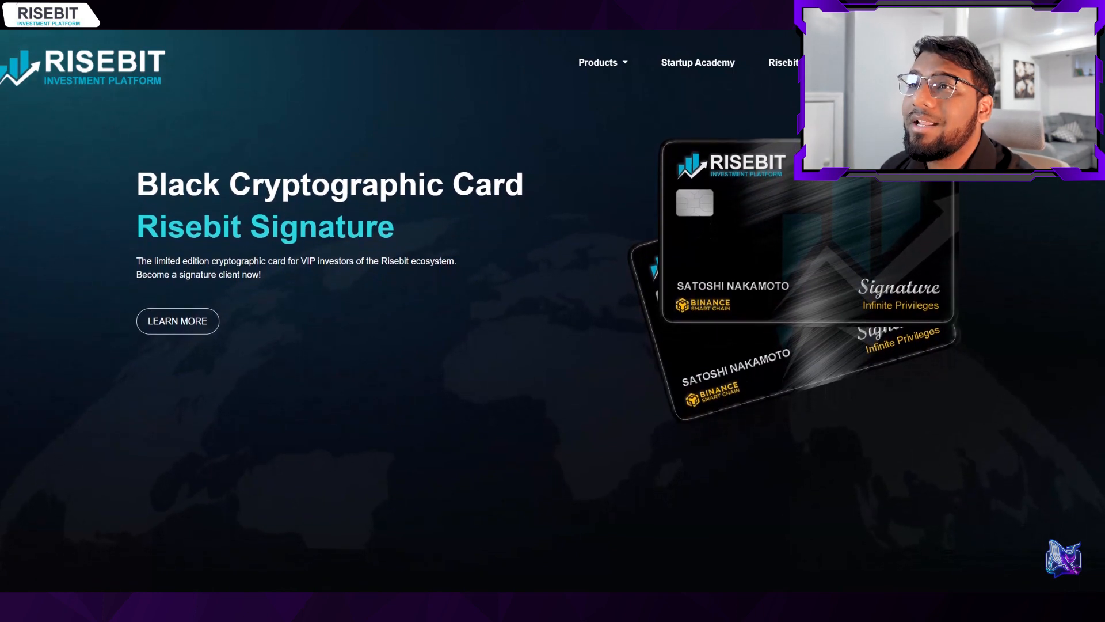
Scroll the Black Cryptographic Card 'Risebit Signature' hero section on the Risebit website
scroll("down", 3)
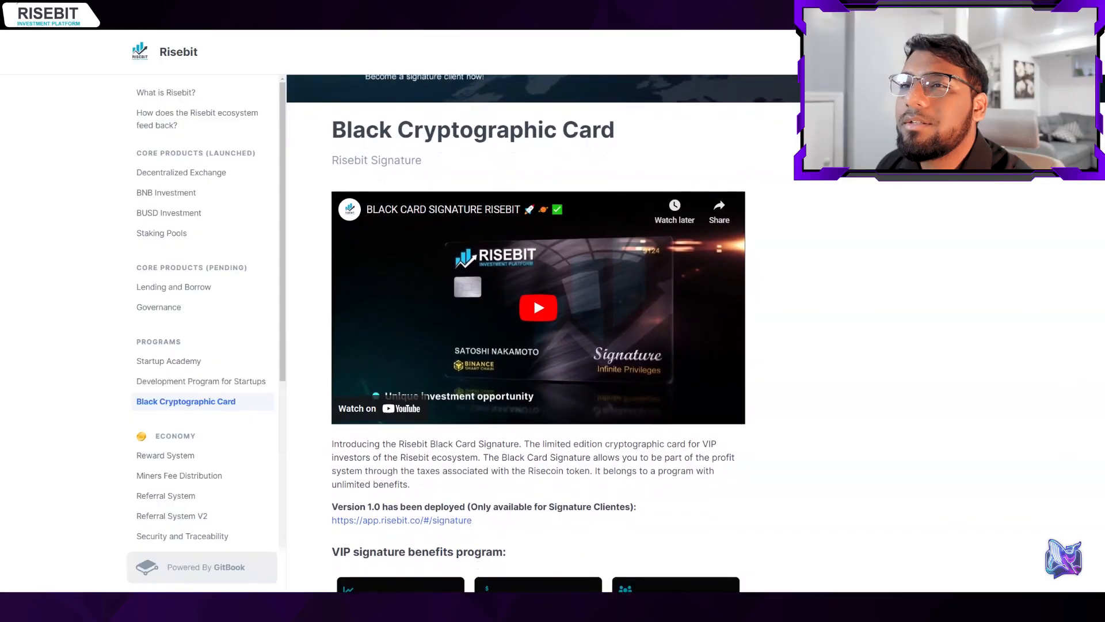
Scroll past the Signature video and introduction to the VIP signature benefits heading
scroll("down", 3)
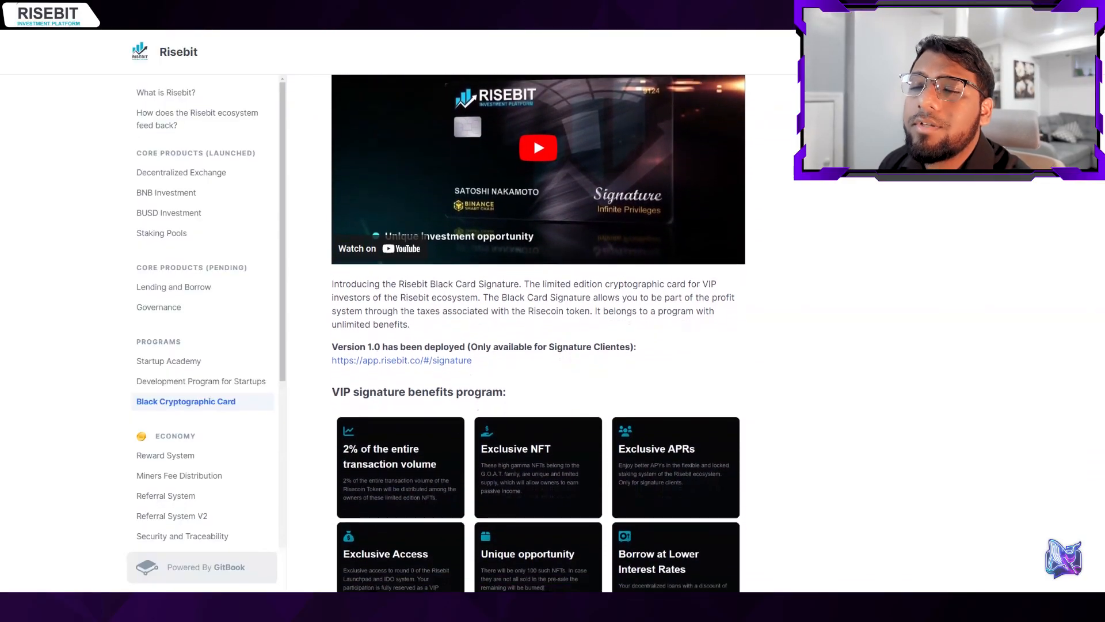
scroll("down", 3)
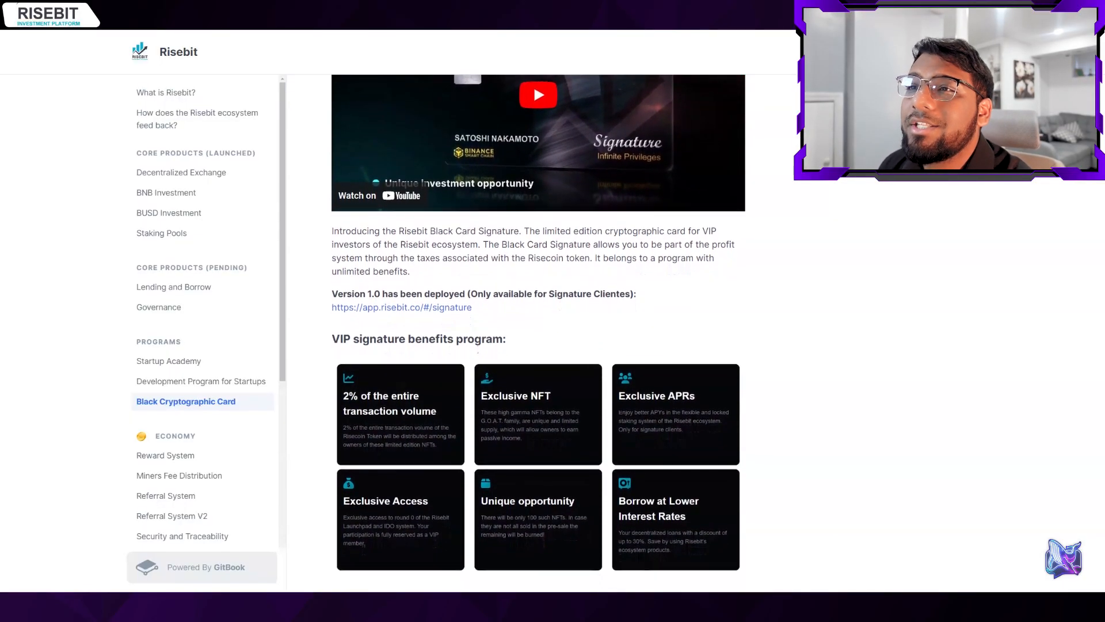
scroll("down", 3)
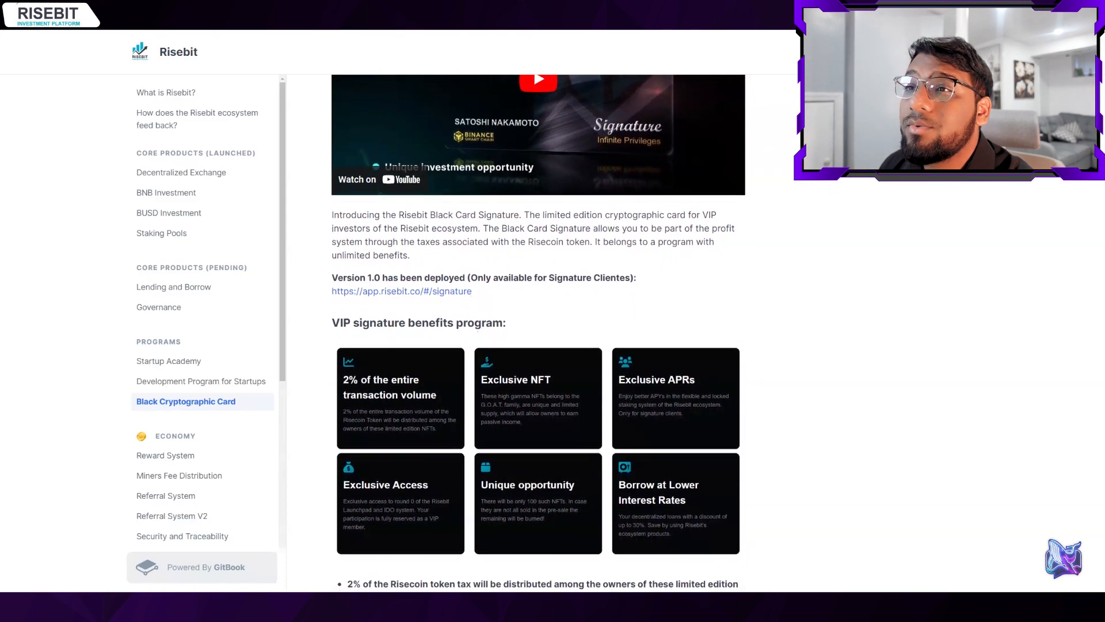
scroll("down", 3)
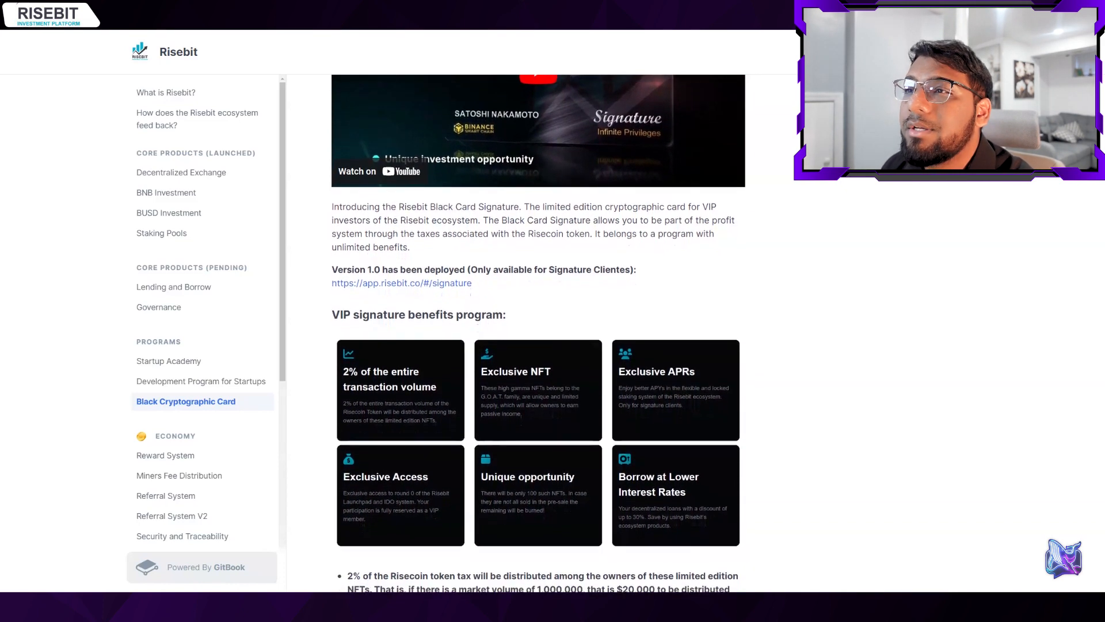
scroll("down", 3)
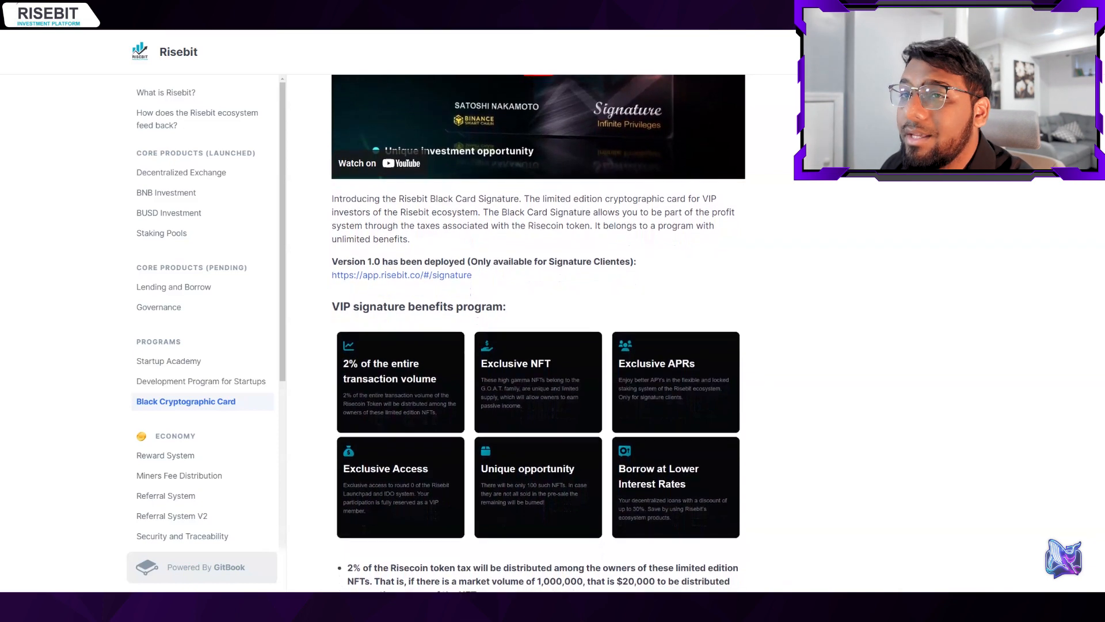
scroll("down", 3)
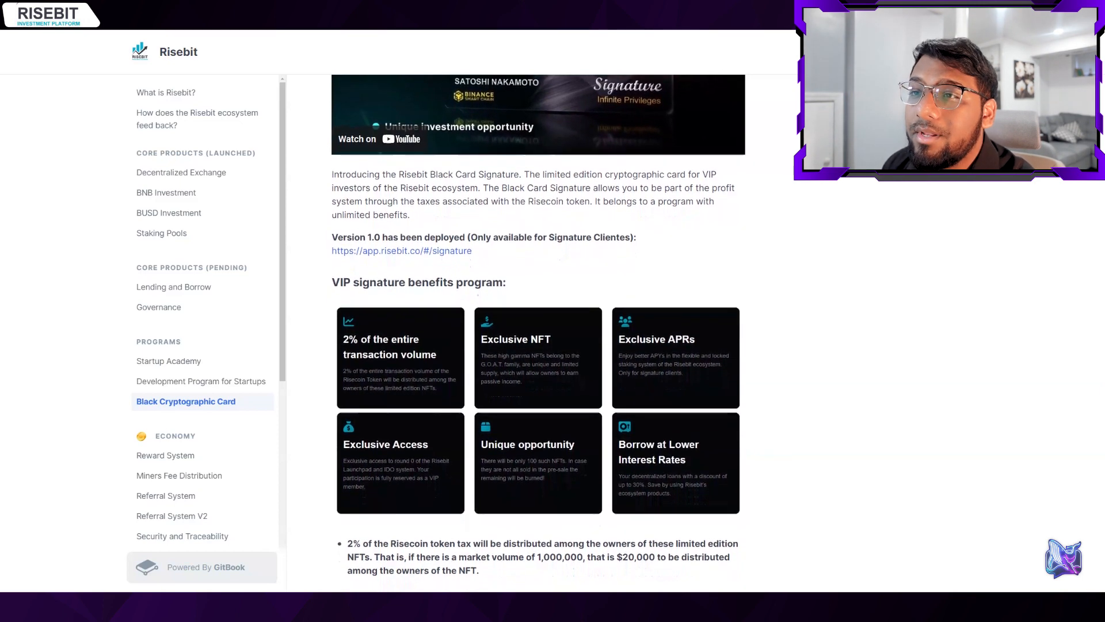
scroll("down", 3)
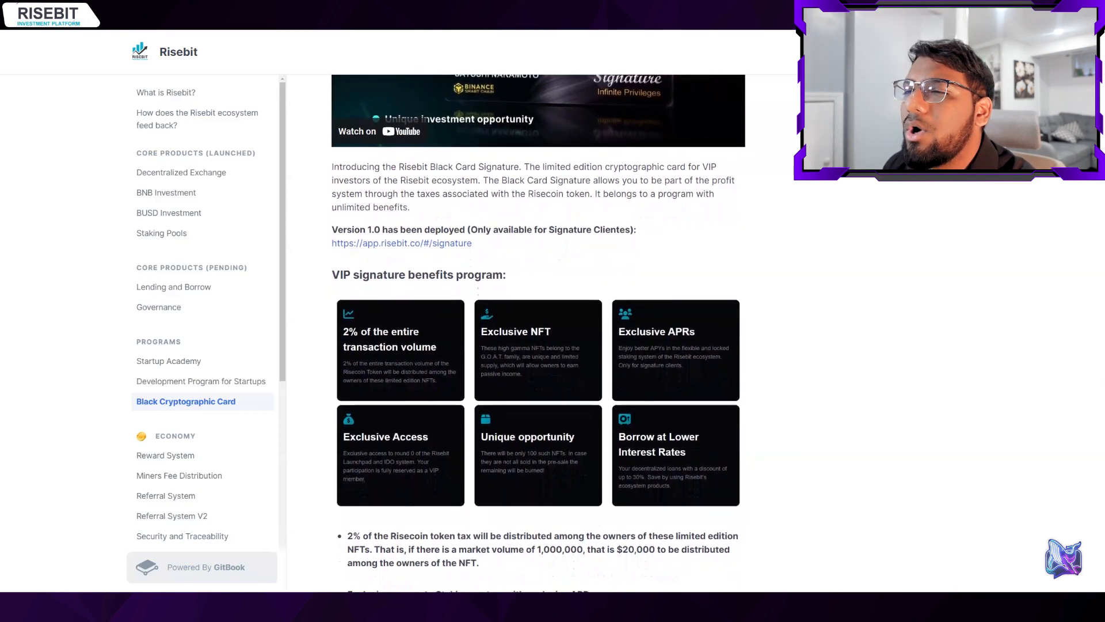
scroll("down", 3)
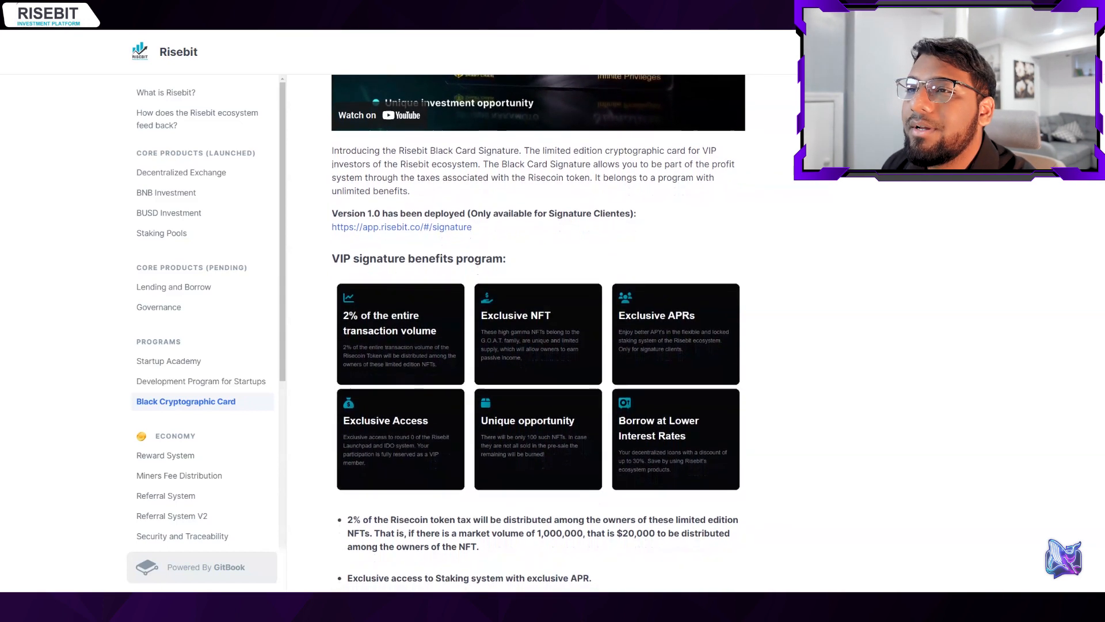
Continue through the six VIP benefit cards and the bulleted benefit details
scroll("up", 3)
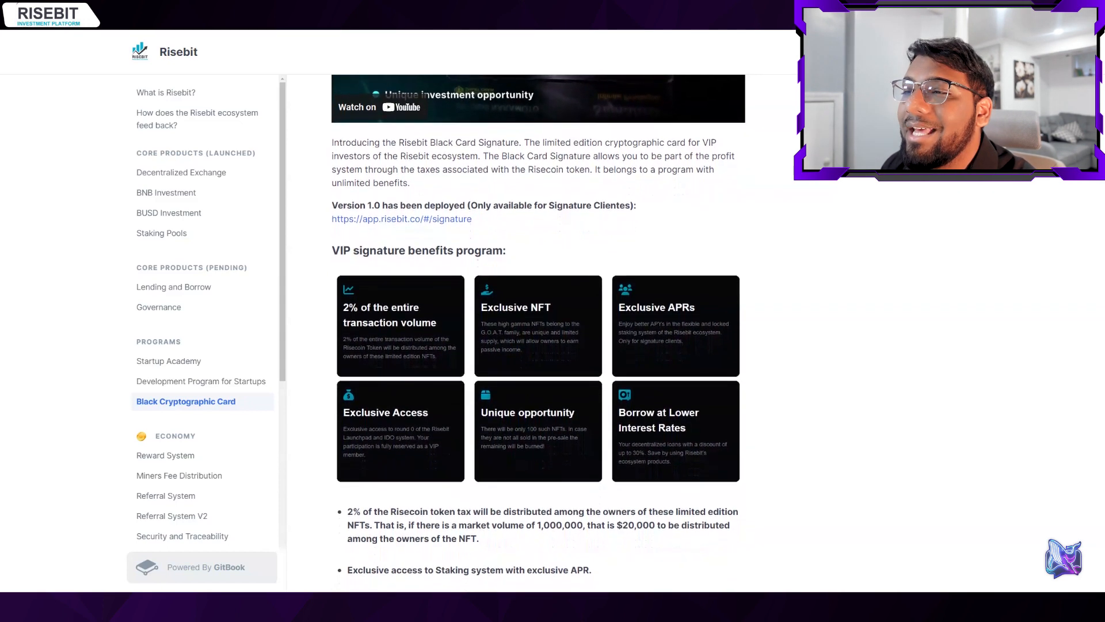
scroll("down", 3)
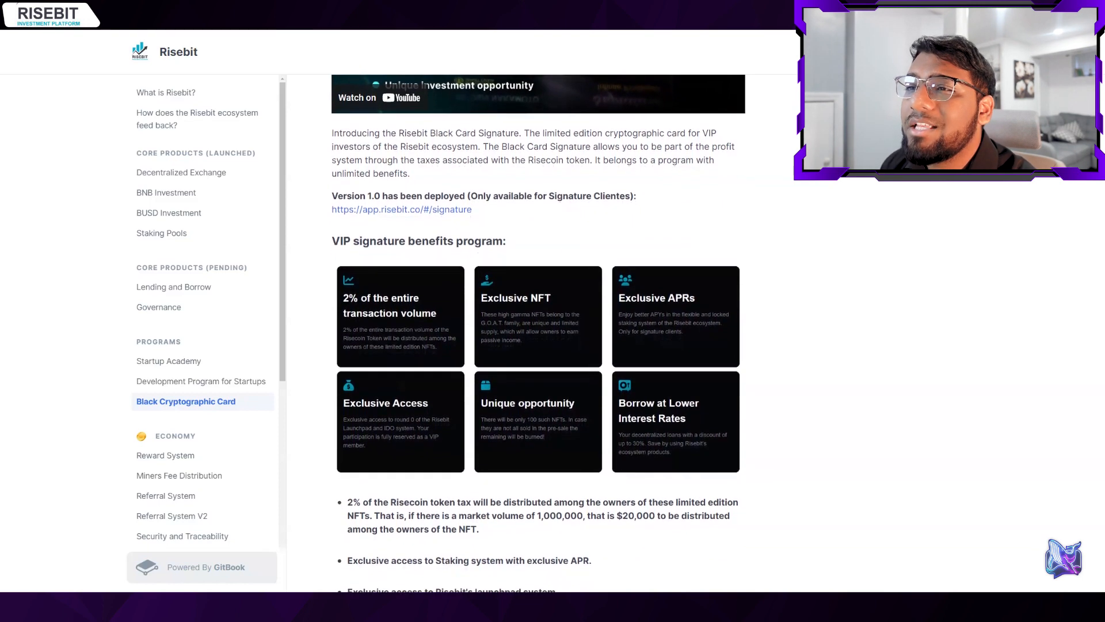
scroll("down", 3)
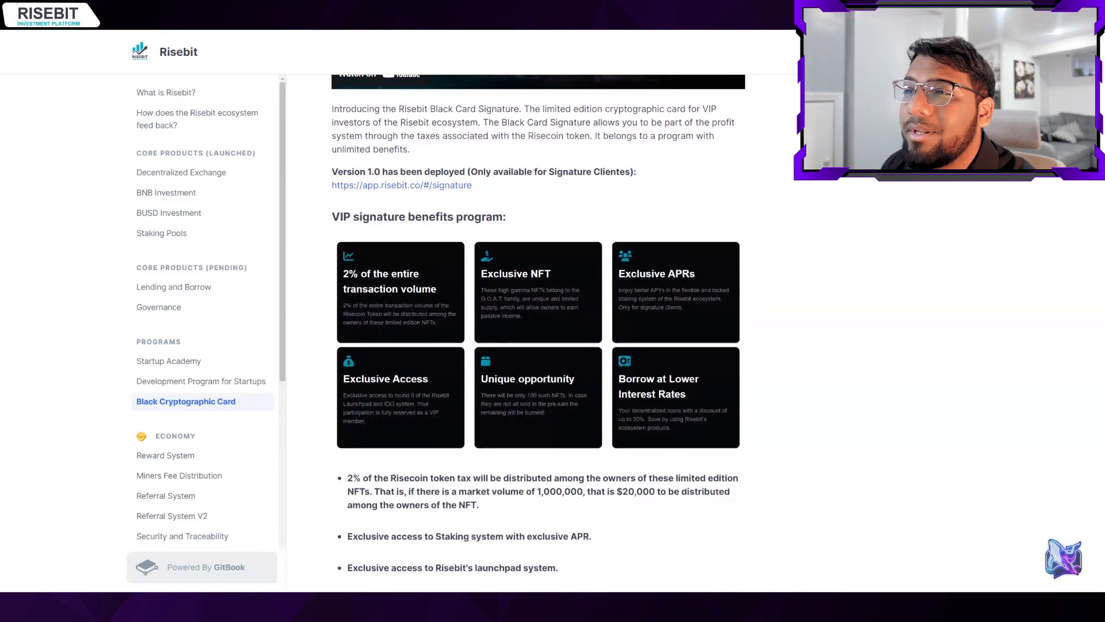
scroll("down", 3)
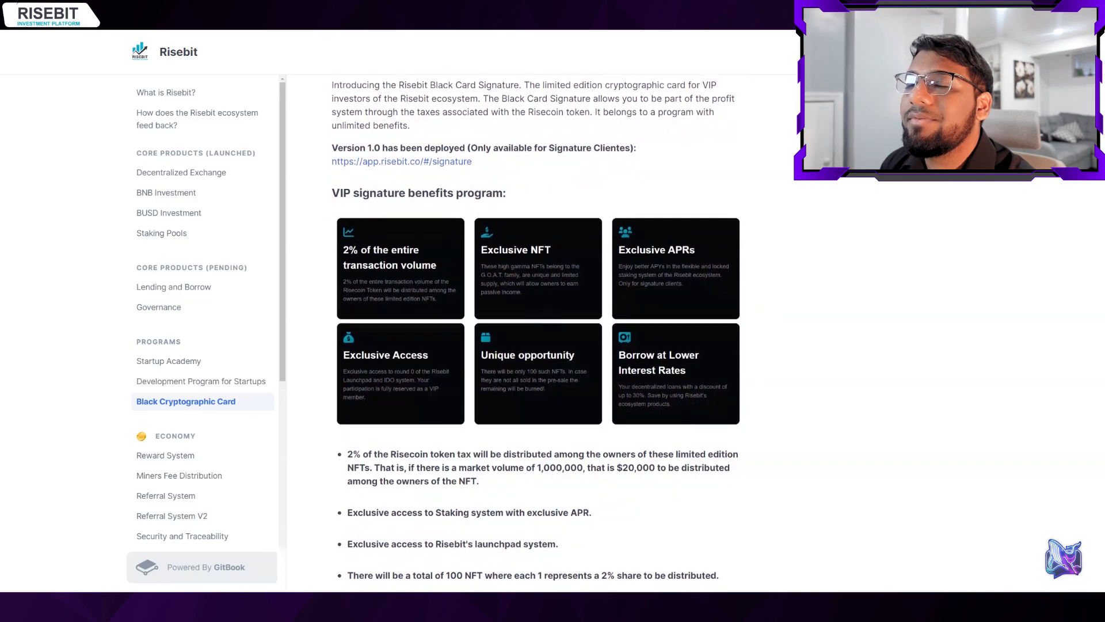
scroll("down", 3)
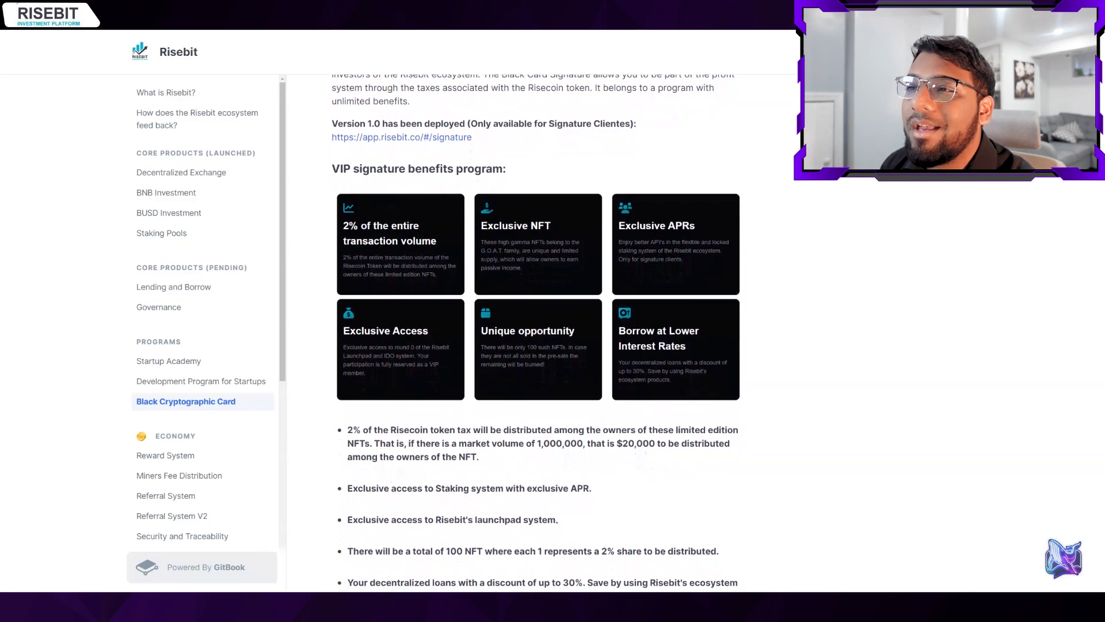
scroll("down", 3)
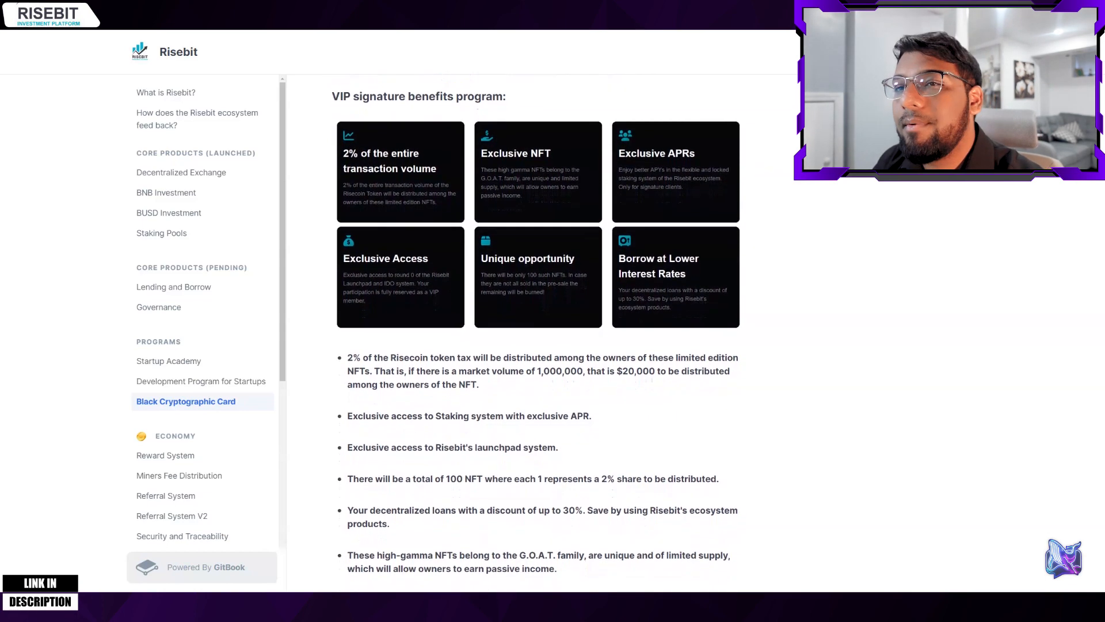
scroll("down", 3)
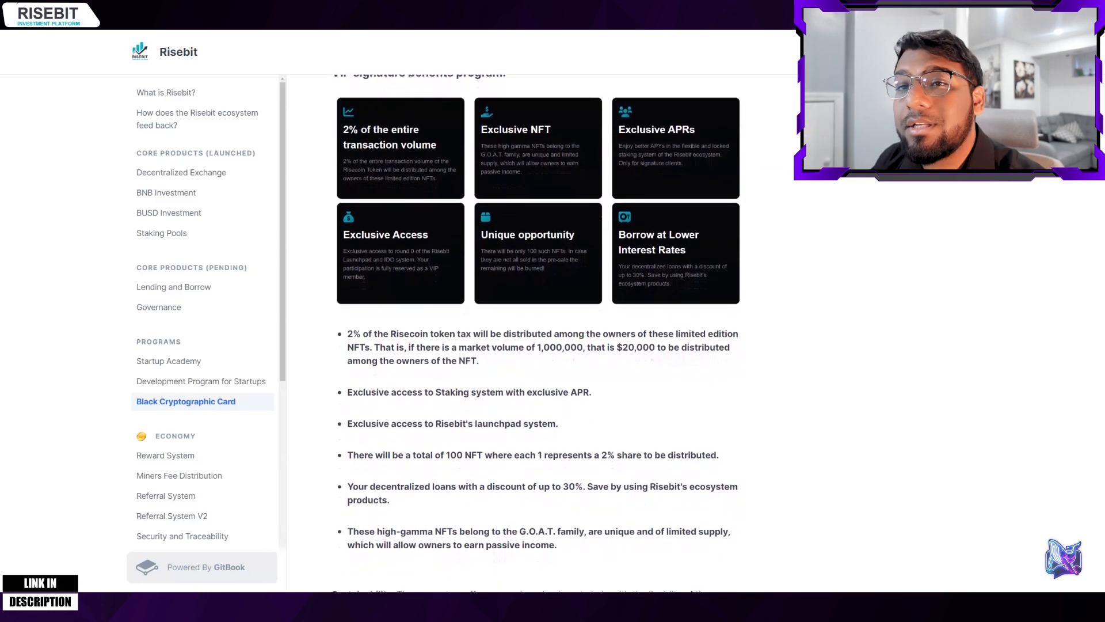